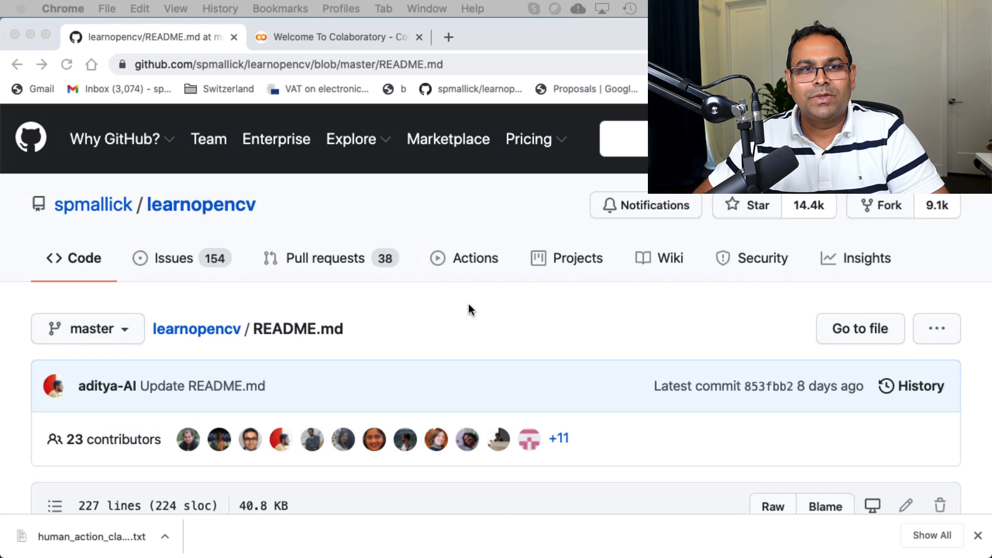
# Open the Code folder for the Human Action Recognition post in the learnopencv repository
pyautogui.scroll(-3)
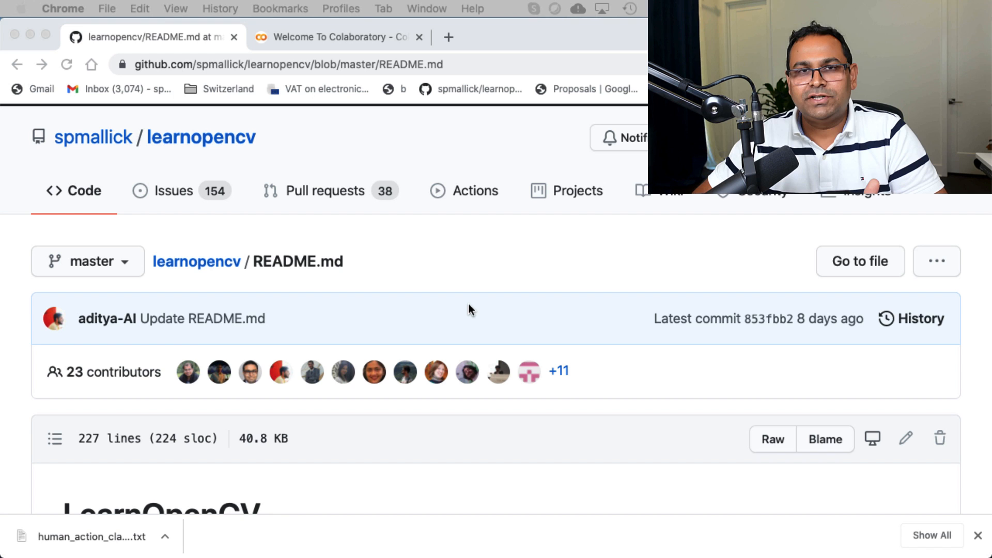
pyautogui.moveTo(119, 165)
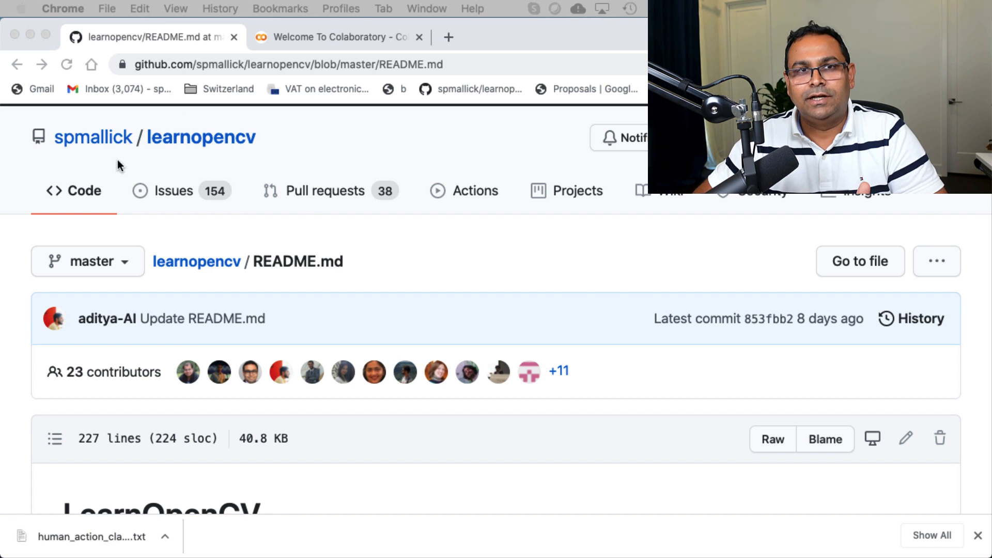
pyautogui.scroll(-3)
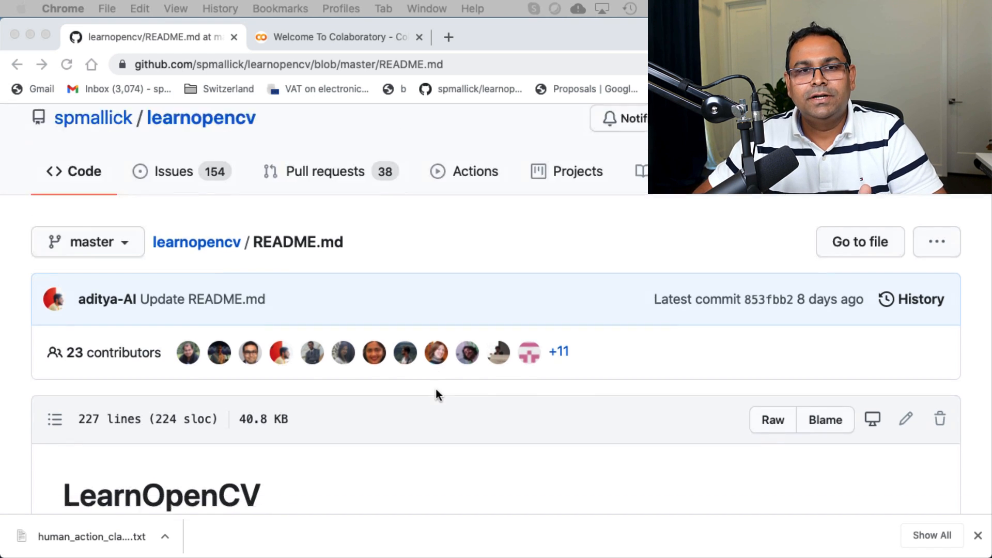
pyautogui.scroll(-3)
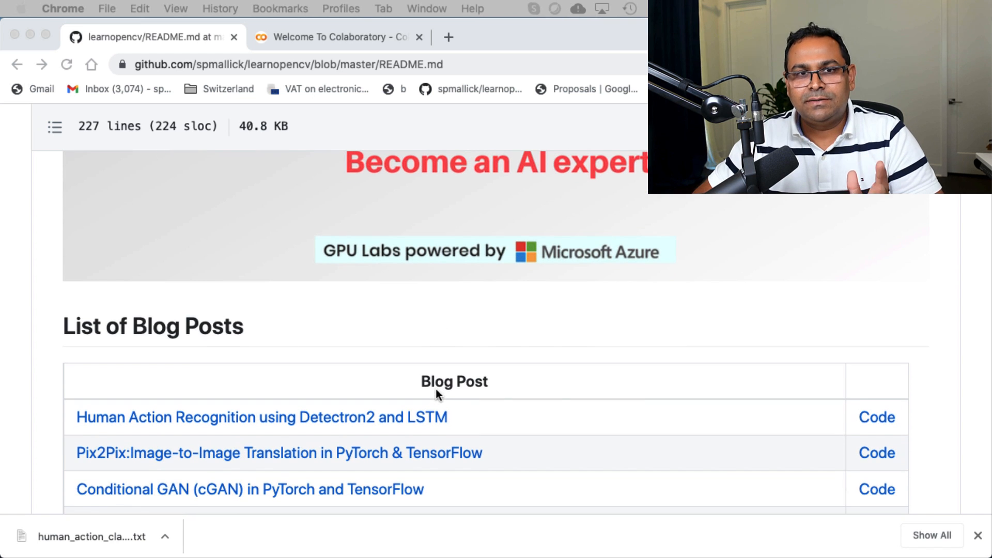
pyautogui.scroll(-3)
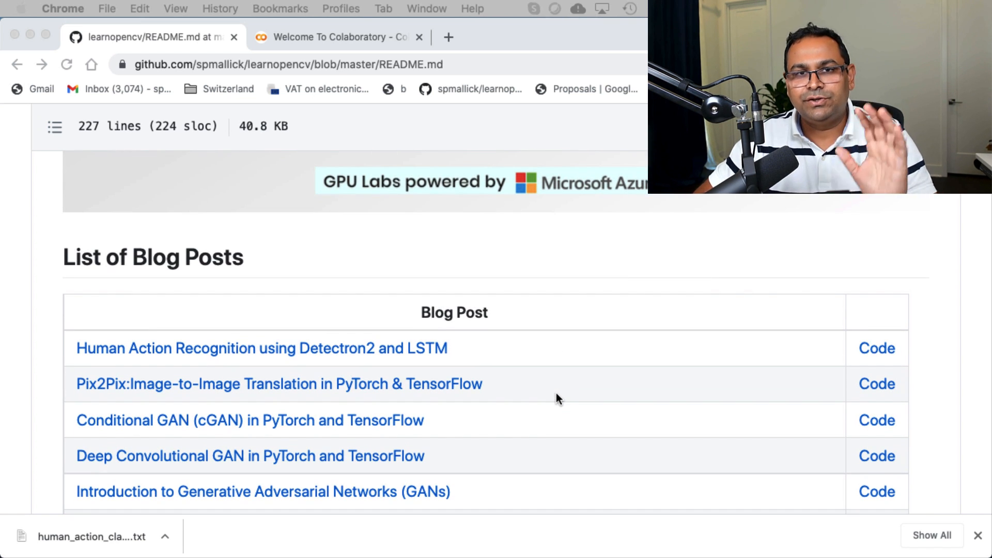
pyautogui.moveTo(417, 349)
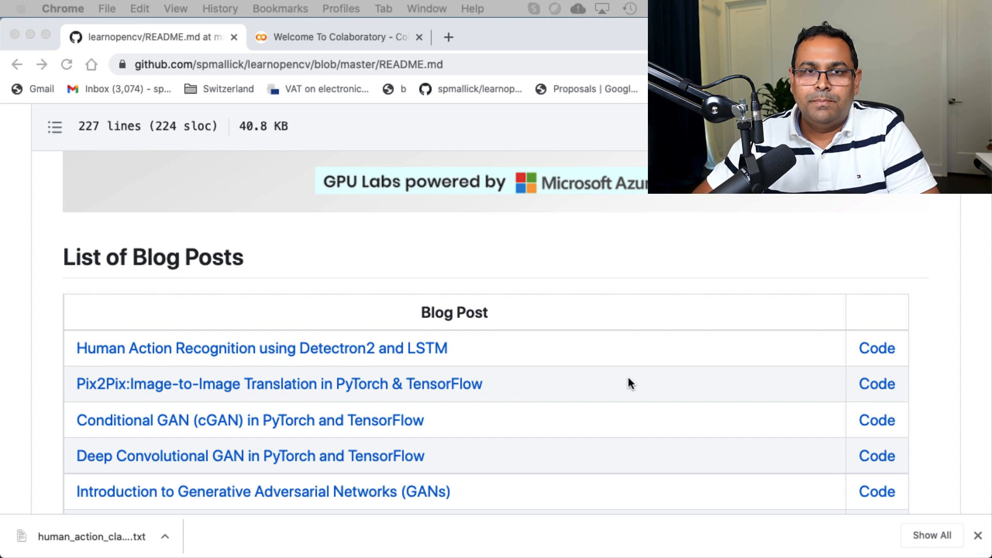
pyautogui.moveTo(462, 366)
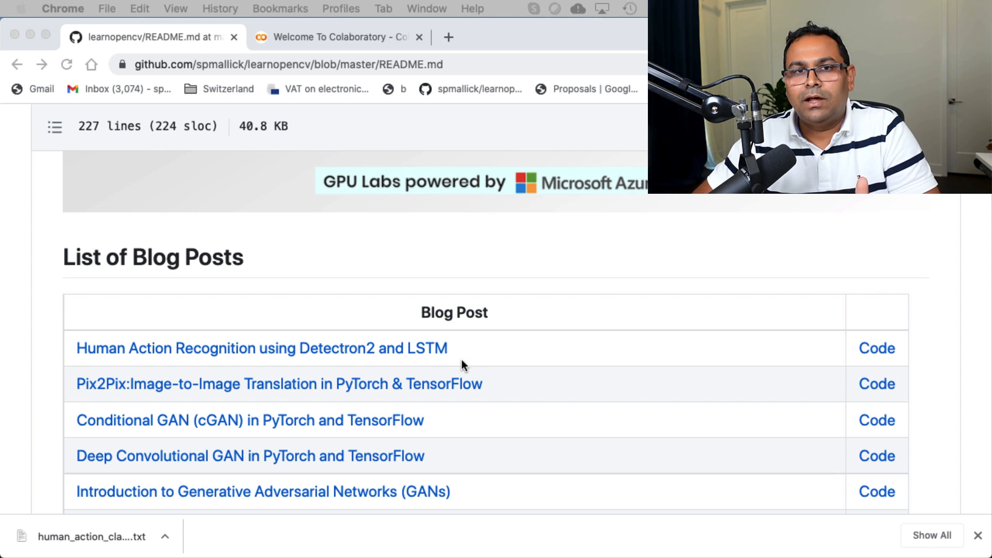
pyautogui.moveTo(889, 358)
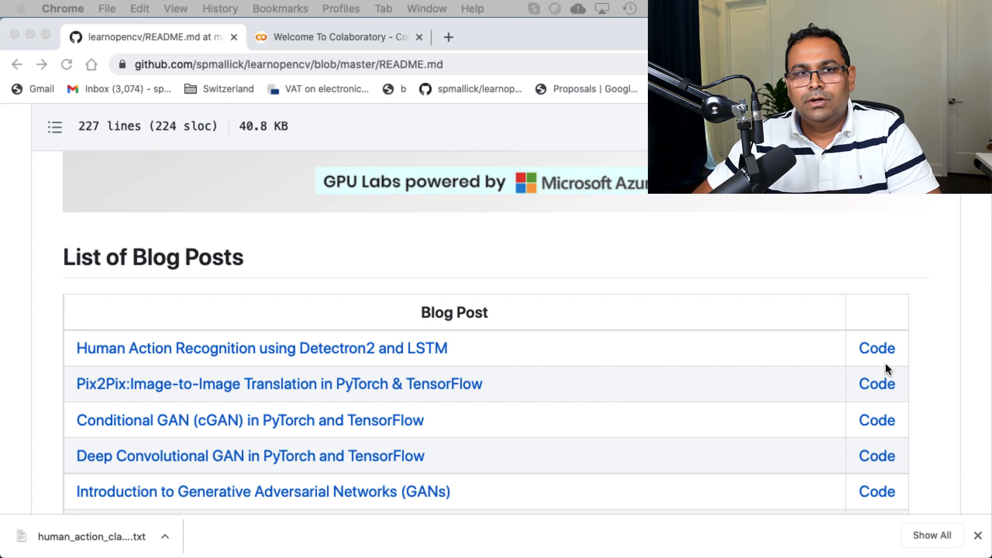
pyautogui.moveTo(494, 382)
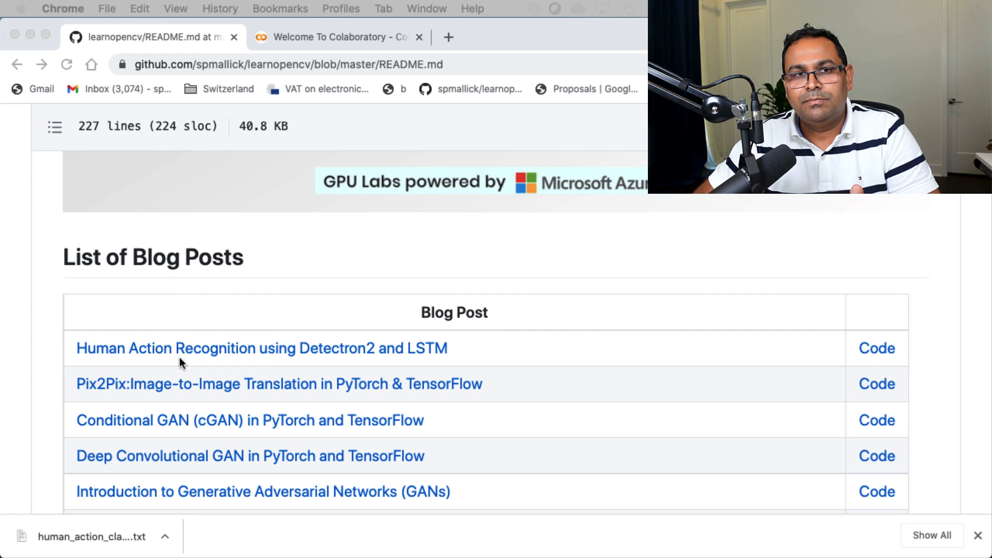
pyautogui.click(877, 348)
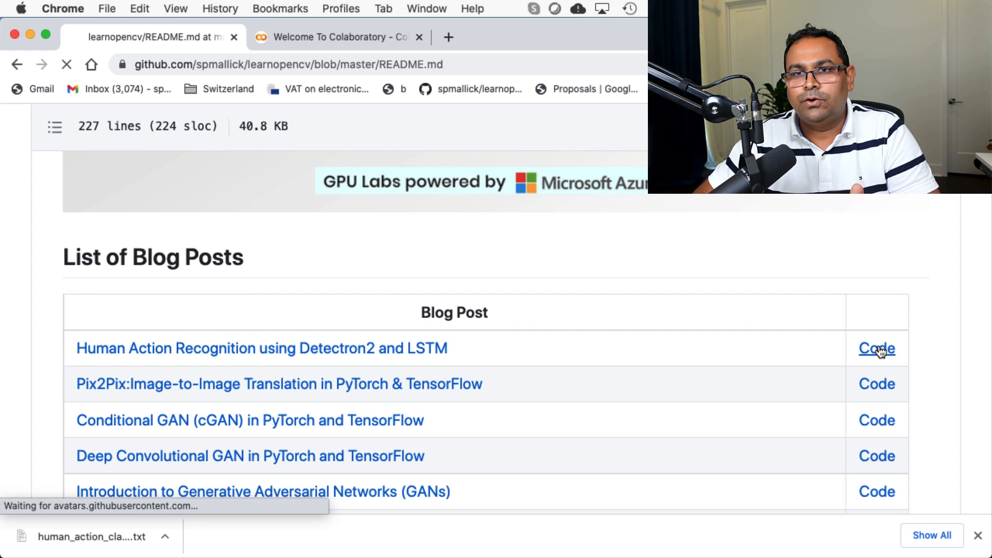
pyautogui.click(877, 348)
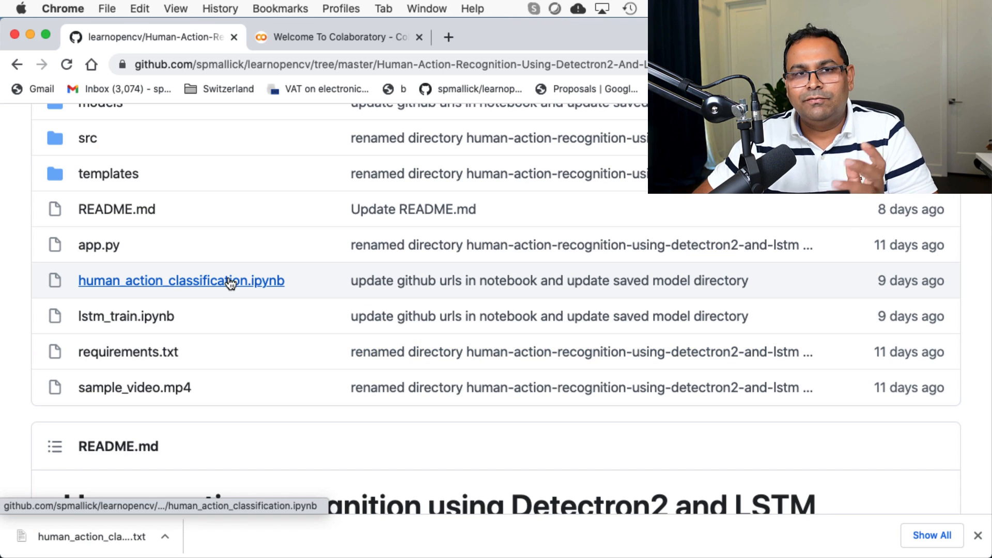
pyautogui.moveTo(297, 421)
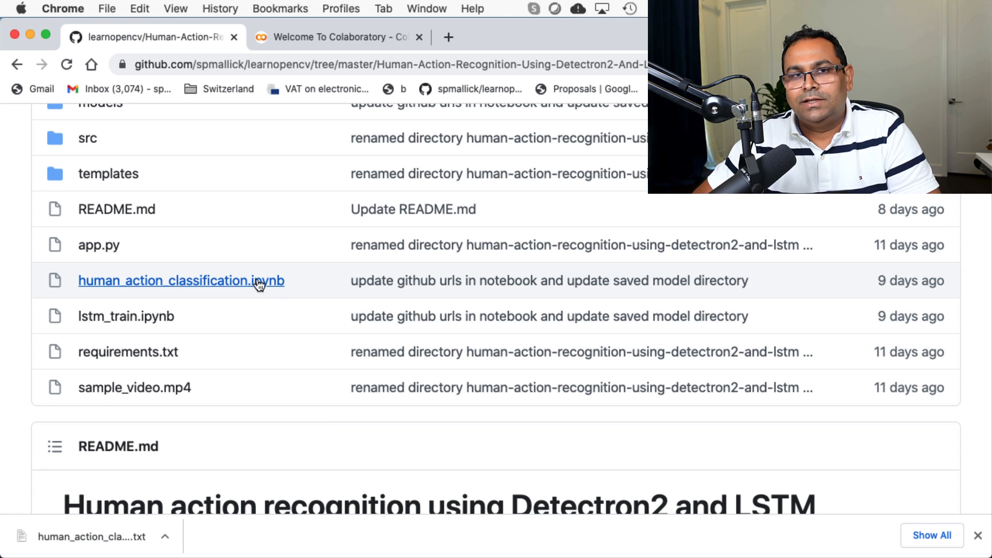
pyautogui.moveTo(256, 286)
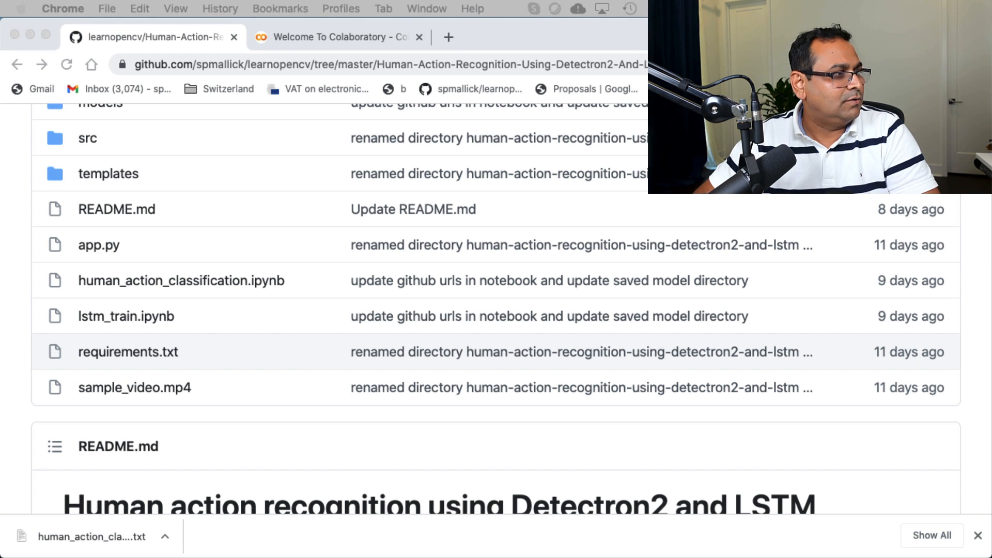
pyautogui.scroll(3)
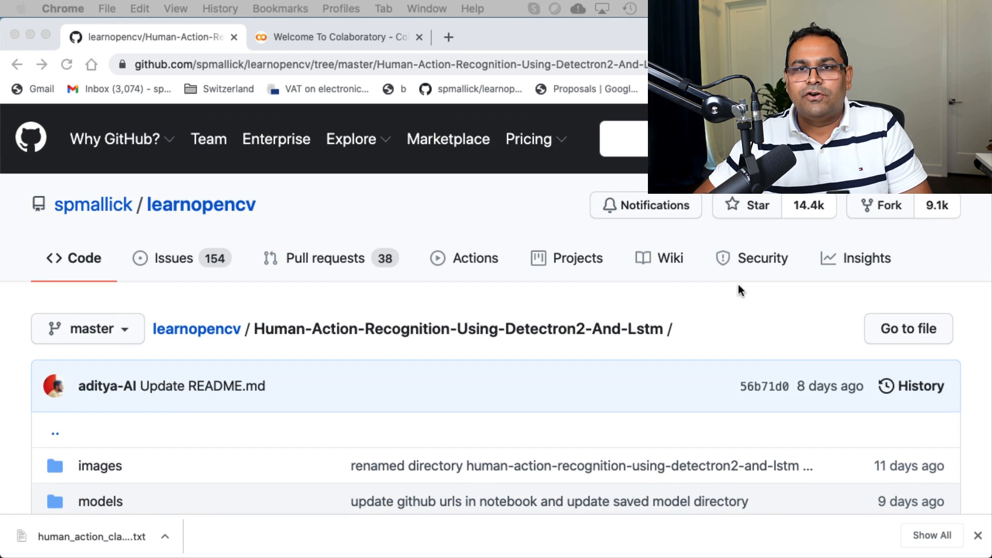
pyautogui.scroll(-3)
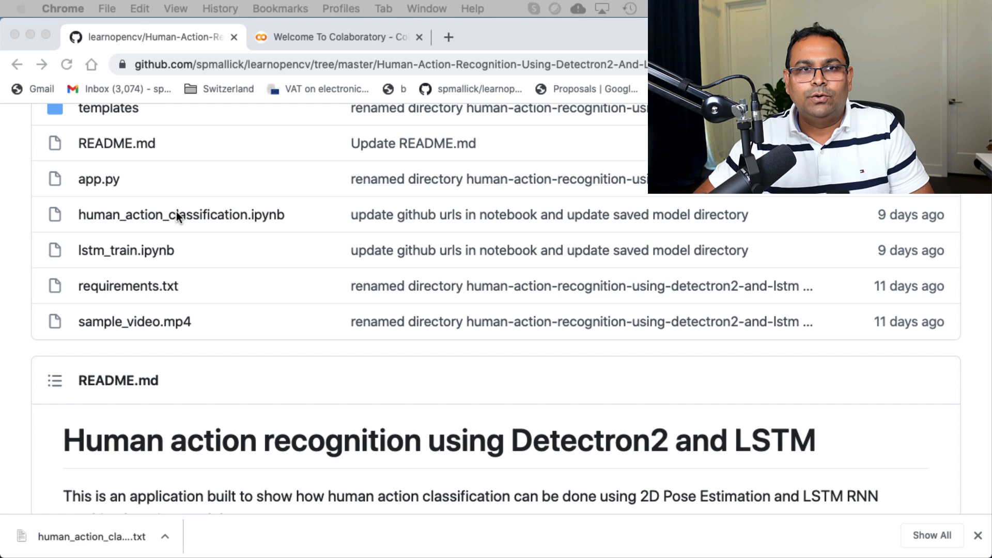
# Open human_action_classification.ipynb and download it as a raw .ipynb file
pyautogui.click(179, 215)
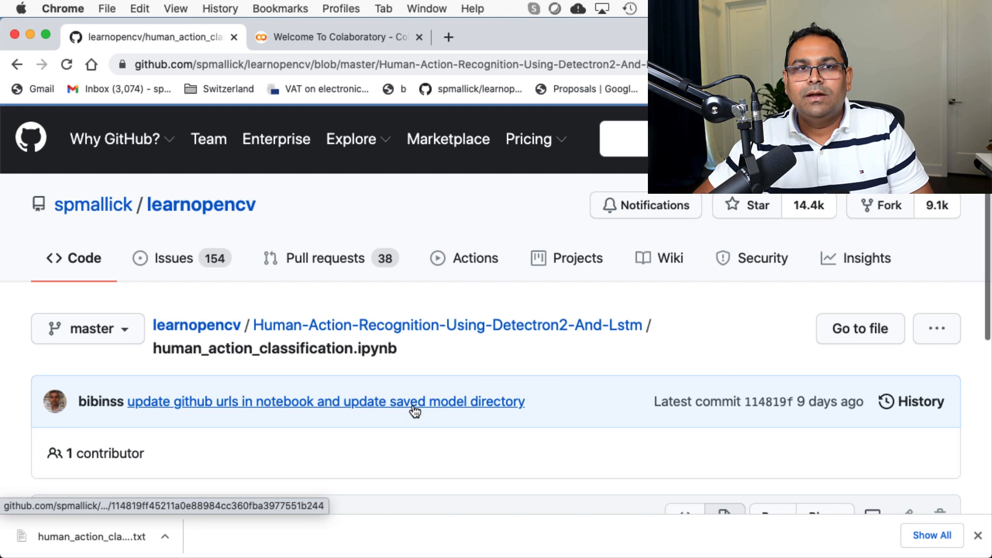
pyautogui.moveTo(758, 346)
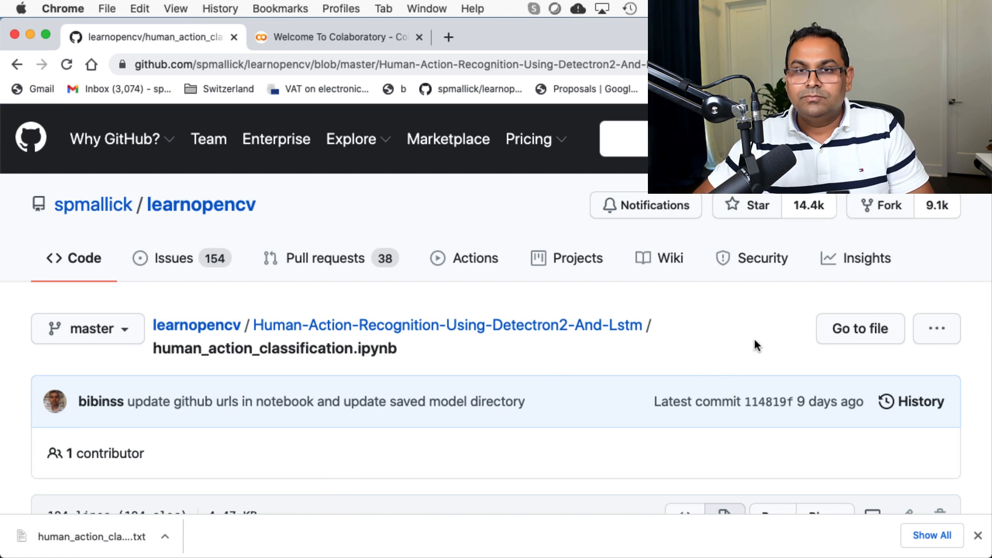
pyautogui.scroll(-3)
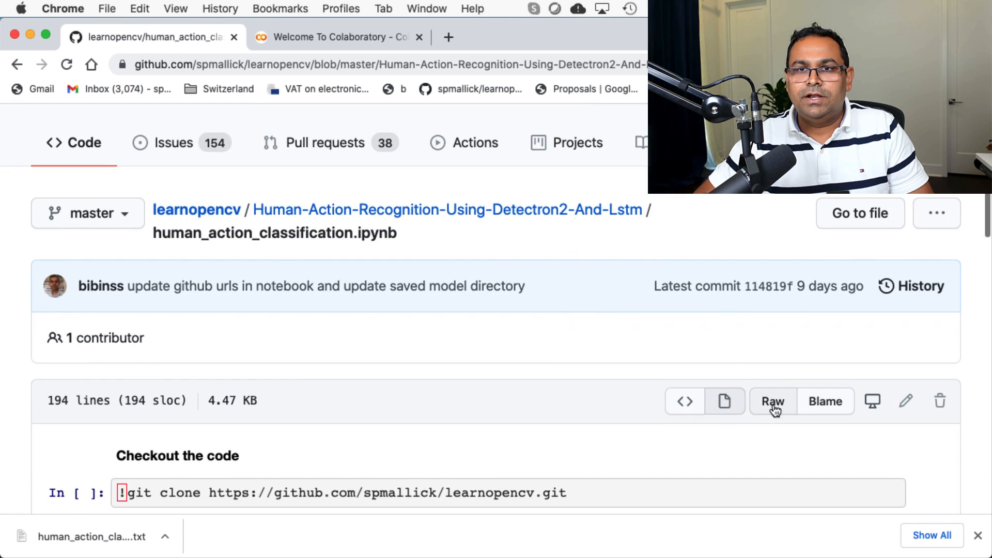
pyautogui.moveTo(773, 402)
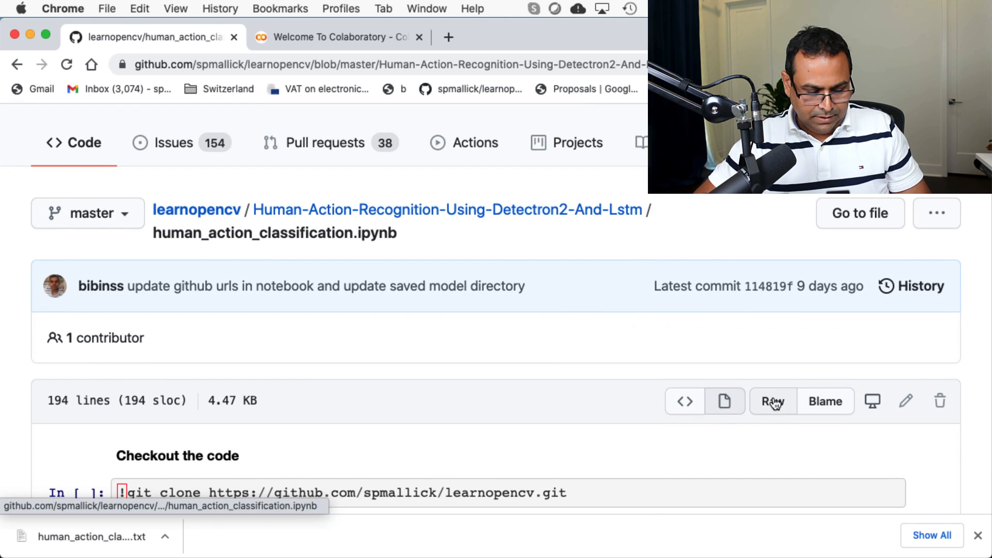
pyautogui.moveTo(772, 401)
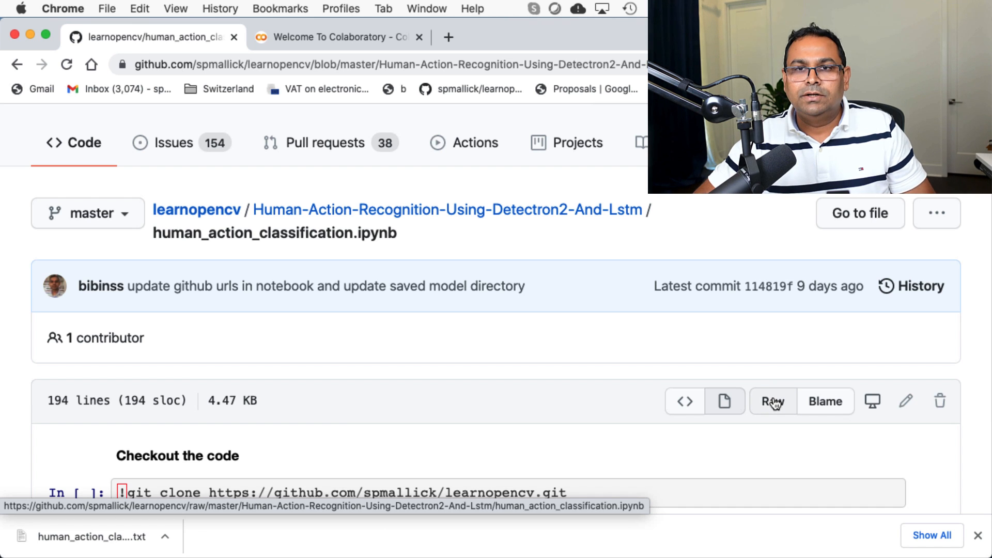
pyautogui.click(771, 401)
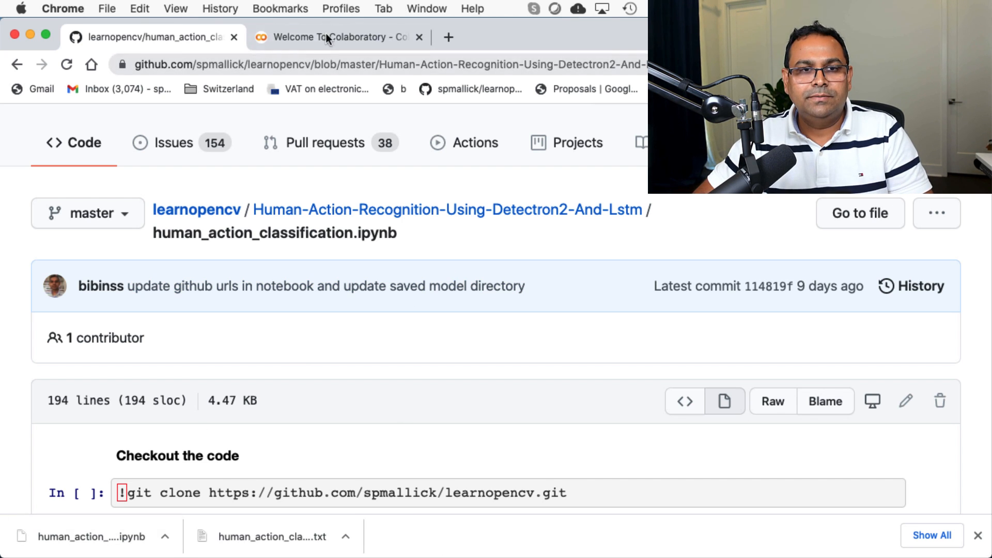
# Upload human_action_classification.ipynb from the computer into Google Colab via File > Open notebook
pyautogui.click(339, 37)
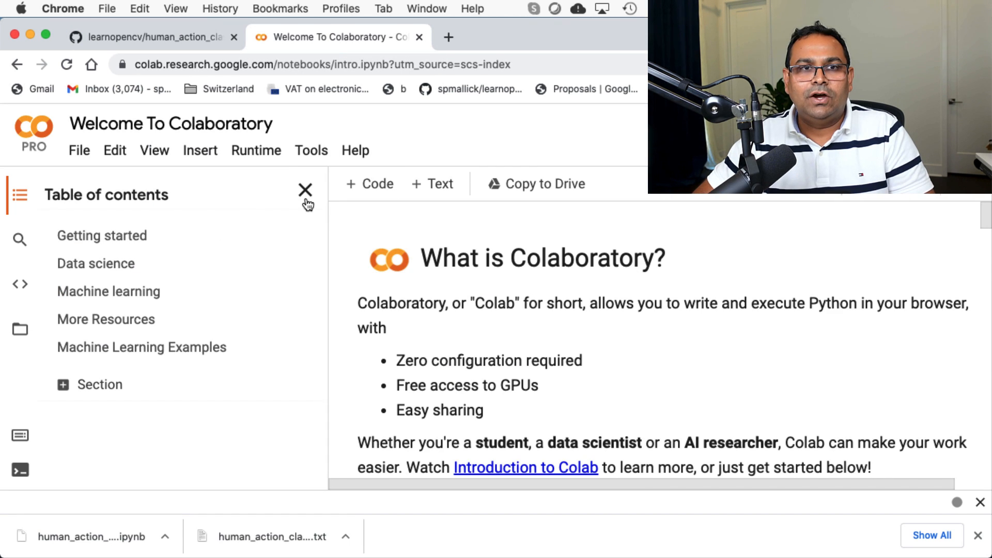
pyautogui.click(80, 151)
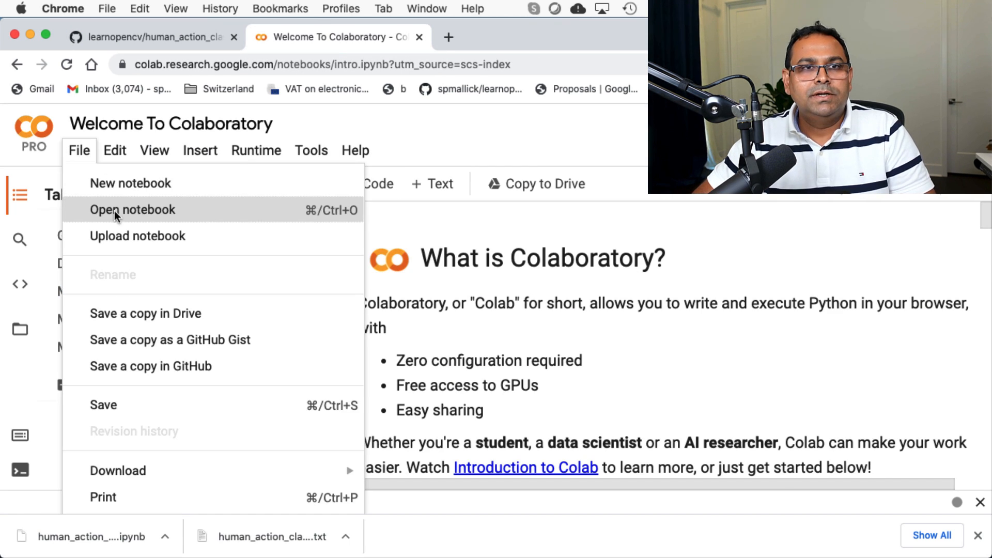
pyautogui.click(133, 210)
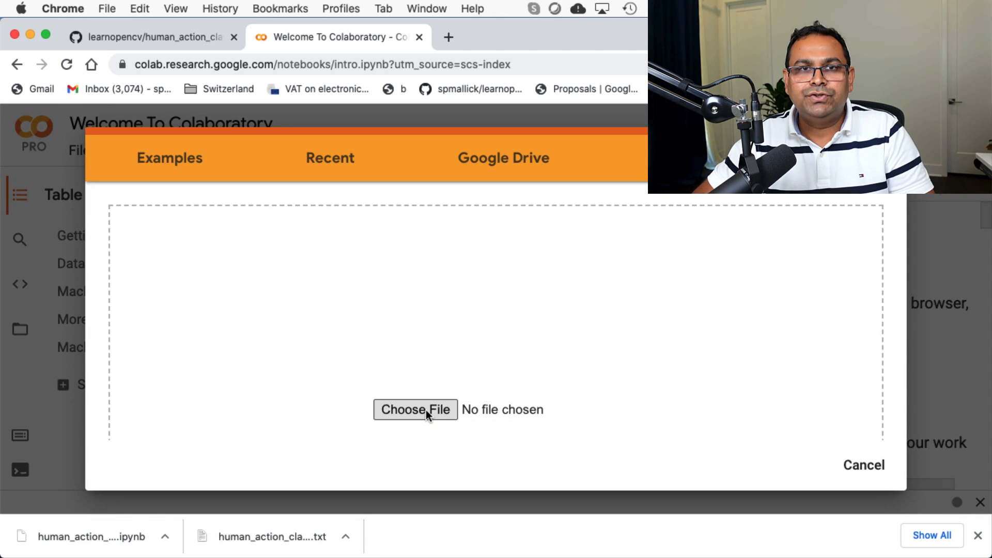
pyautogui.click(416, 409)
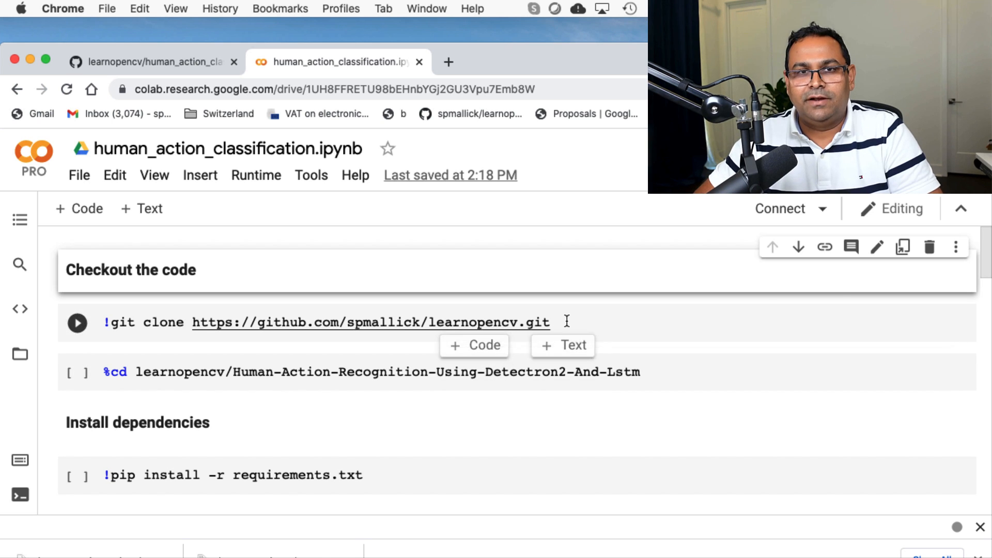
# Run the !git clone cell to clone the learnopencv repository into the runtime
pyautogui.click(76, 322)
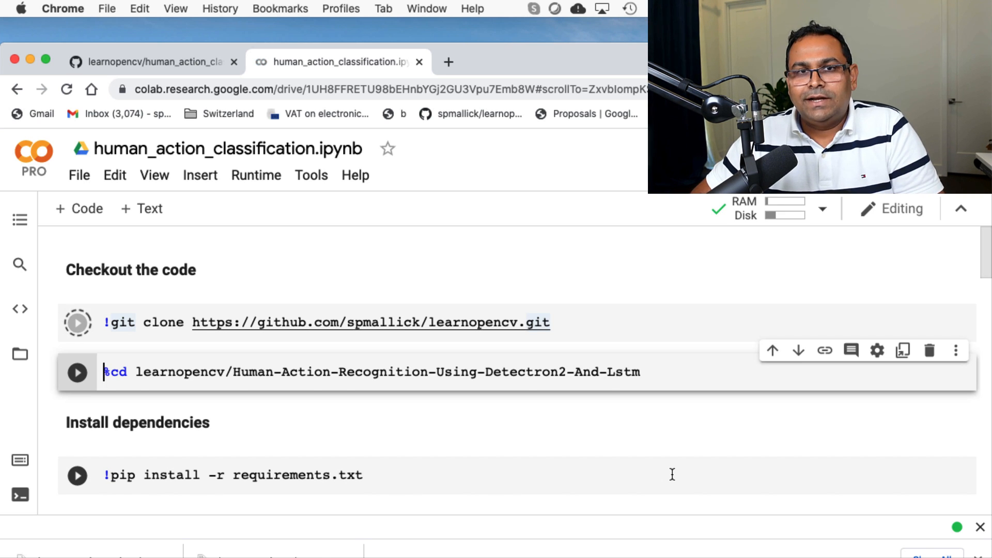
pyautogui.click(76, 322)
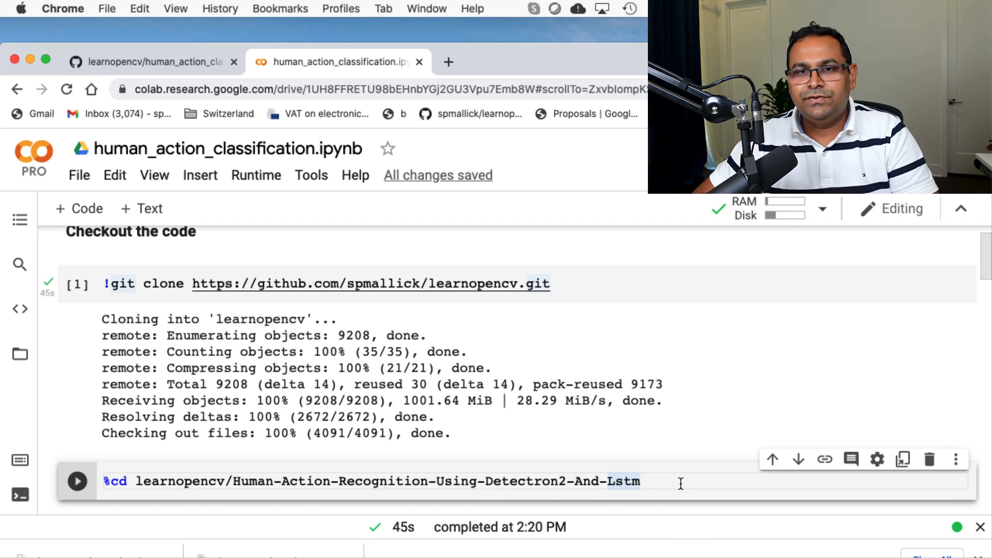
# Run the %cd cell to move into the Human-Action-Recognition-Using-Detectron2-And-Lstm folder
pyautogui.click(77, 480)
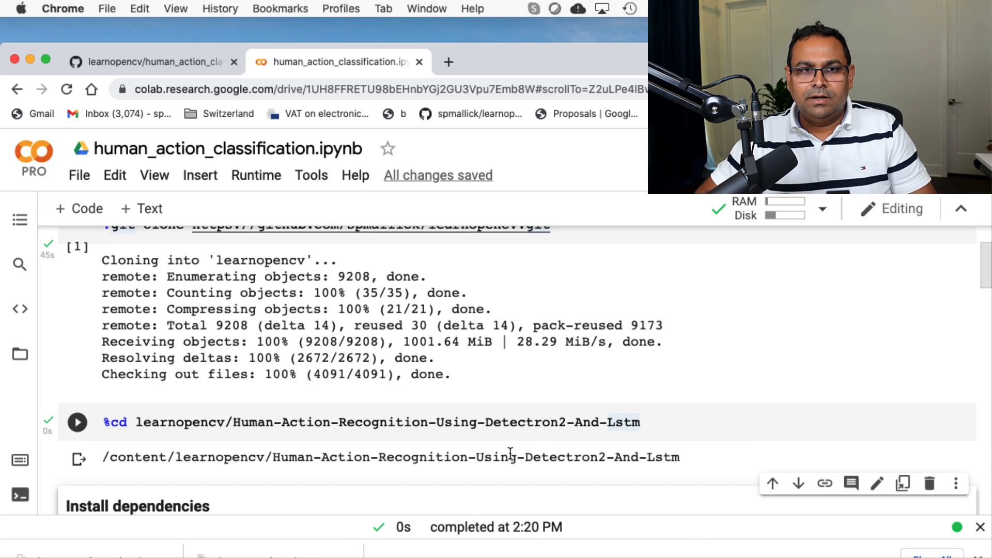
pyautogui.scroll(-3)
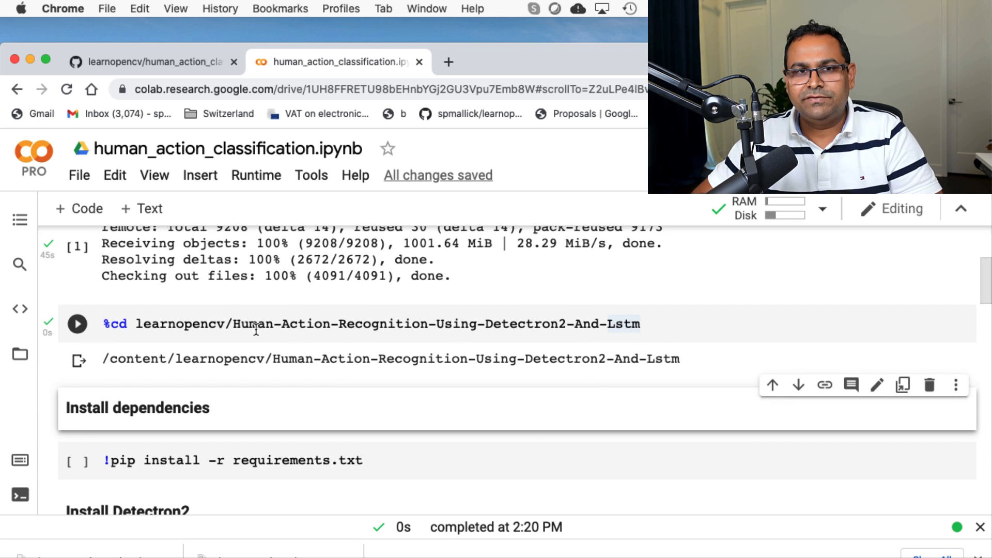
pyautogui.moveTo(476, 373)
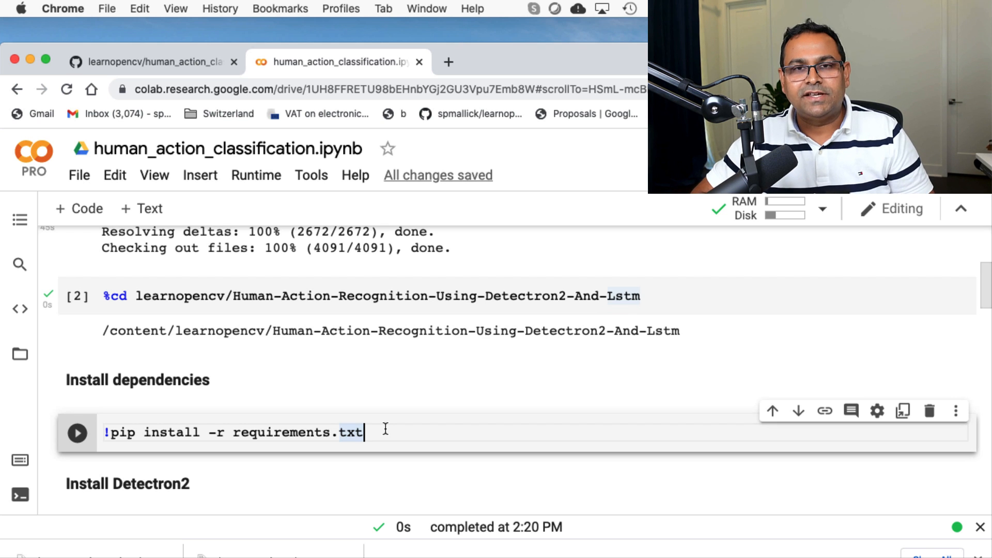
# Run the pip install -r requirements.txt, Install Detectron2 and Download ngrok cells
pyautogui.click(77, 433)
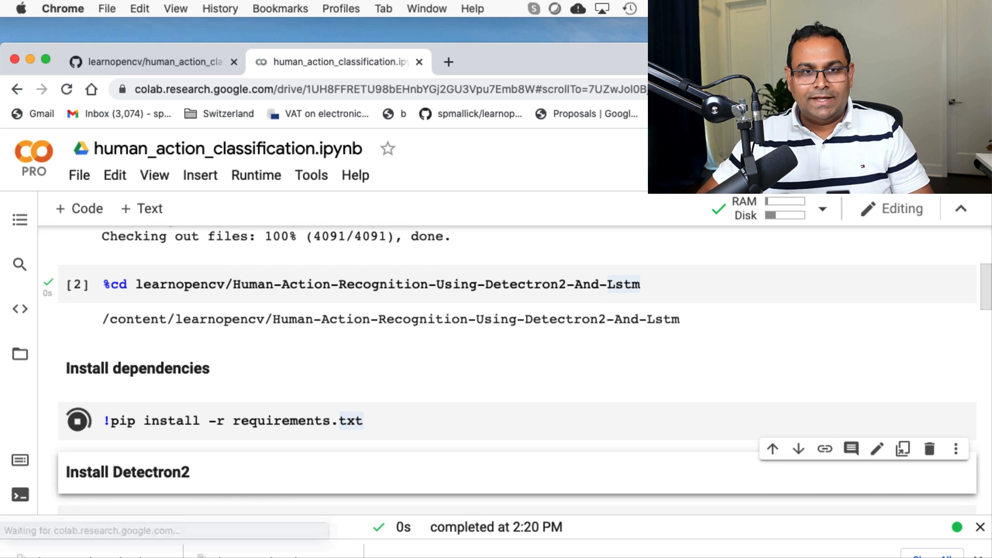
pyautogui.click(77, 421)
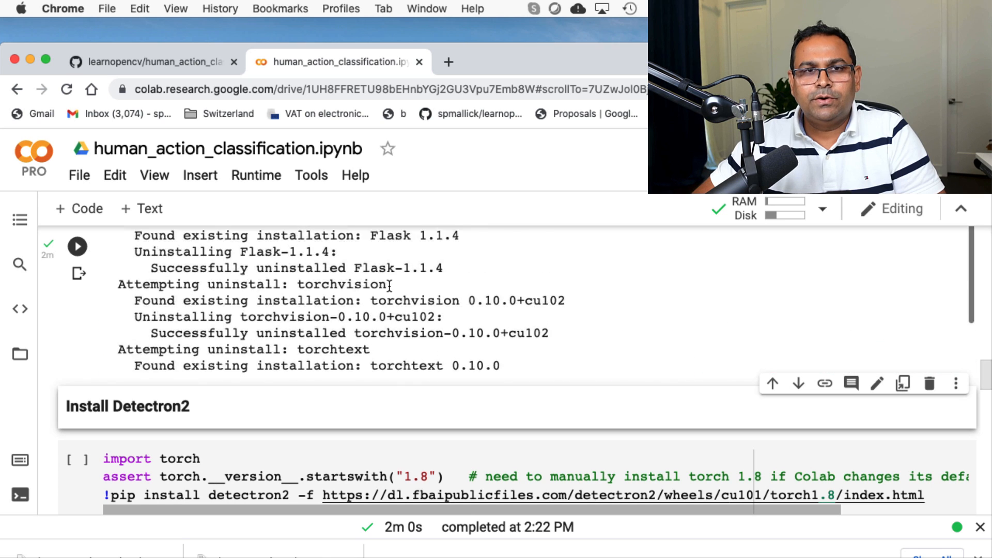
pyautogui.scroll(-3)
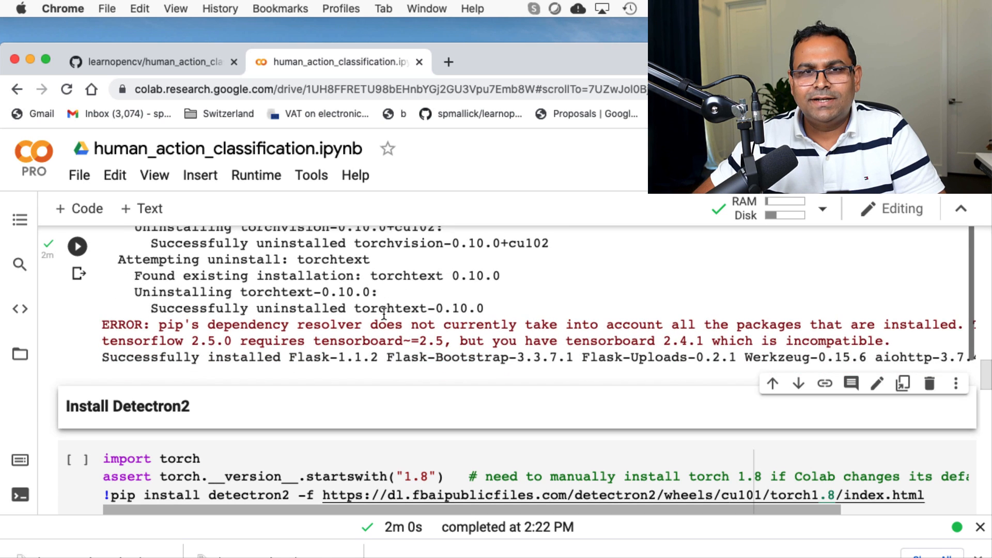
pyautogui.scroll(-3)
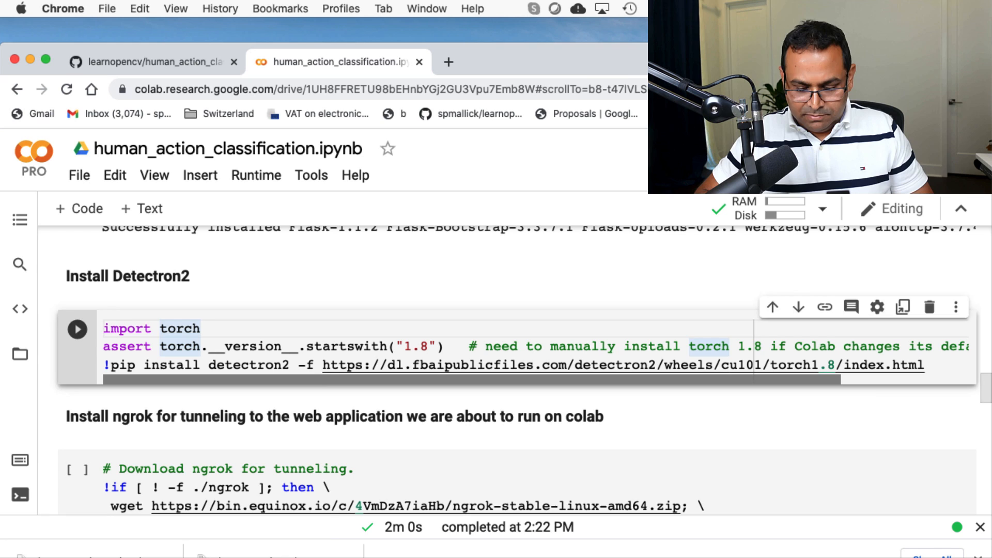
pyautogui.click(77, 329)
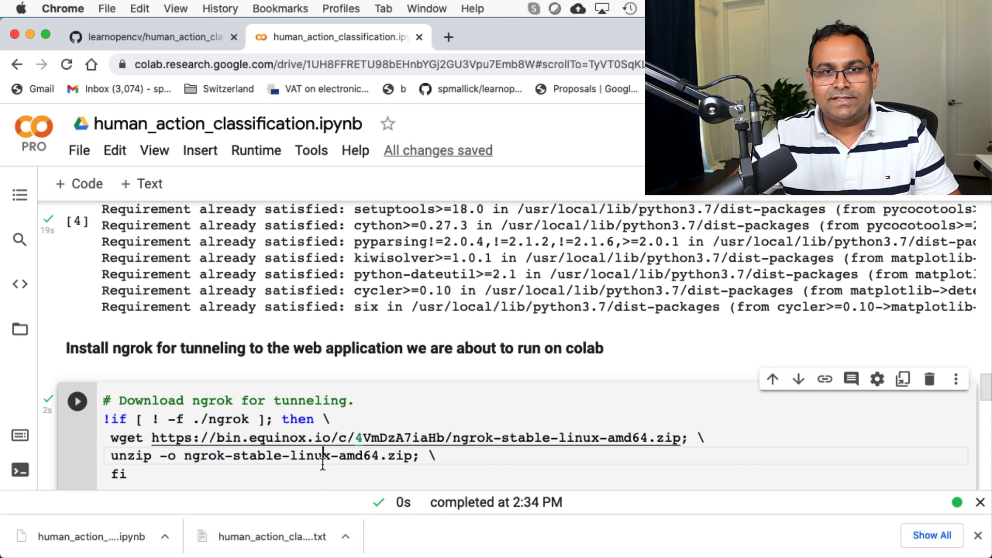
pyautogui.scroll(-3)
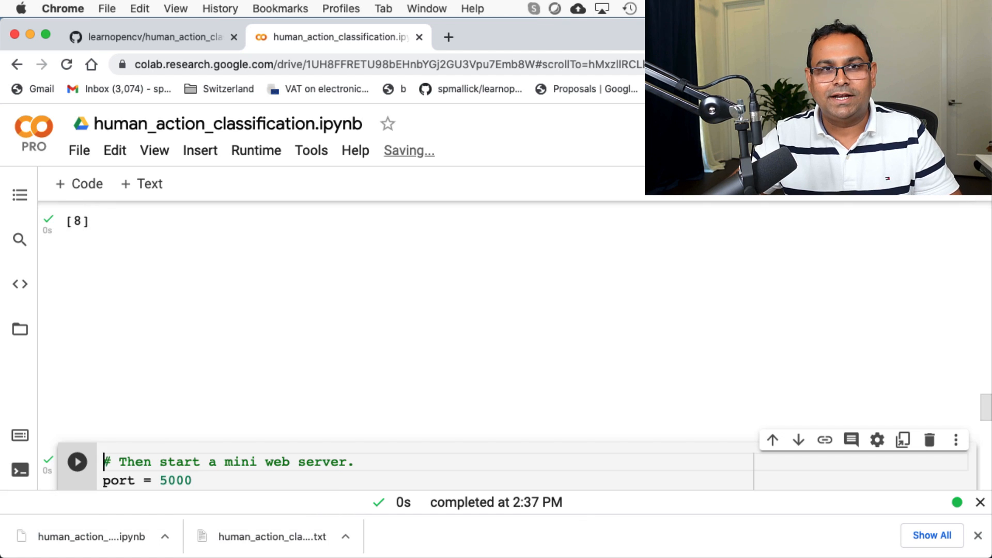
pyautogui.scroll(3)
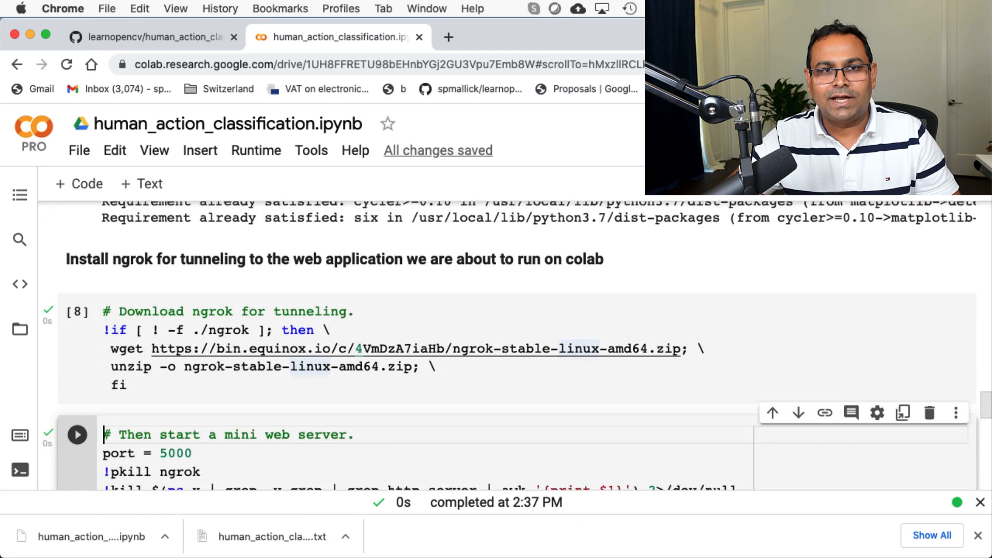
pyautogui.scroll(-3)
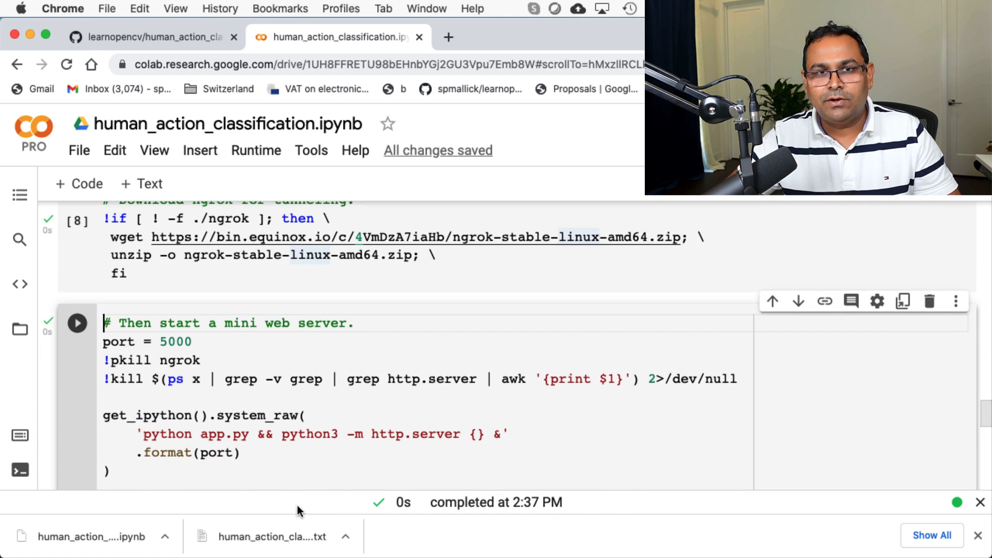
pyautogui.moveTo(213, 328)
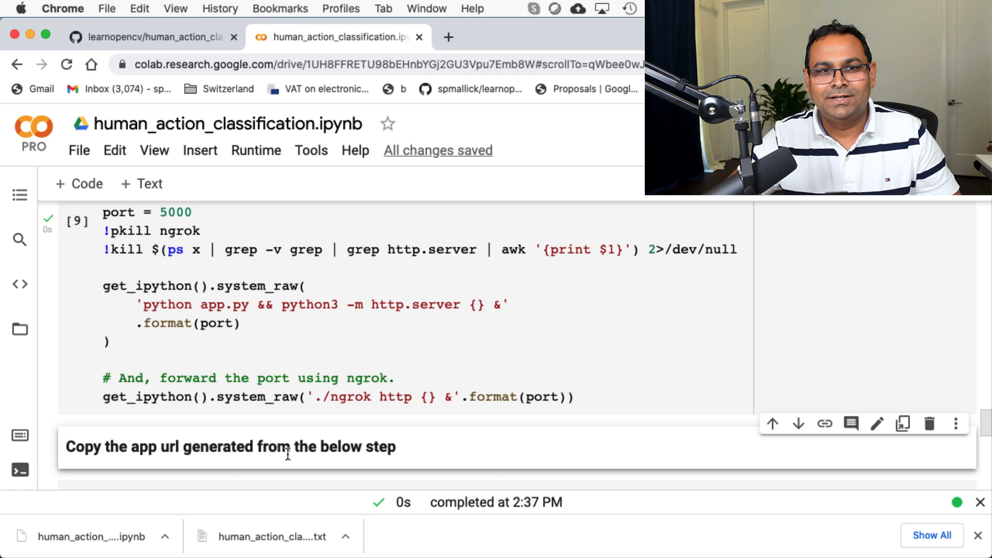
pyautogui.scroll(-3)
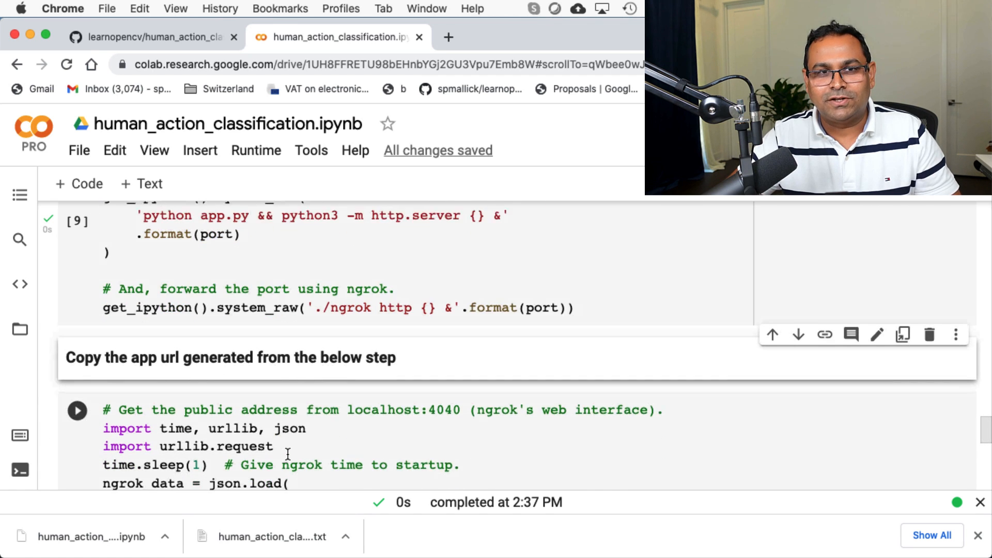
pyautogui.scroll(-3)
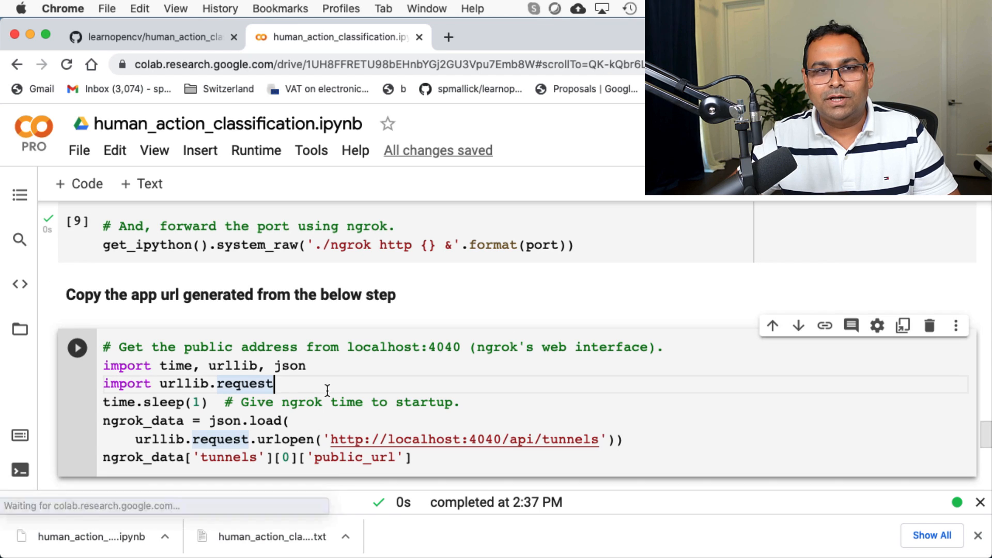
pyautogui.scroll(-3)
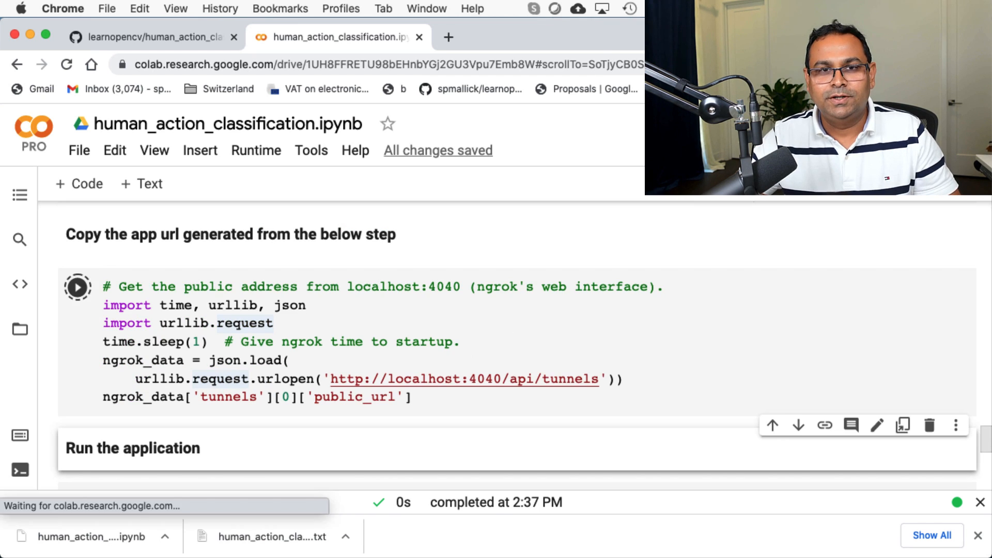
pyautogui.click(76, 286)
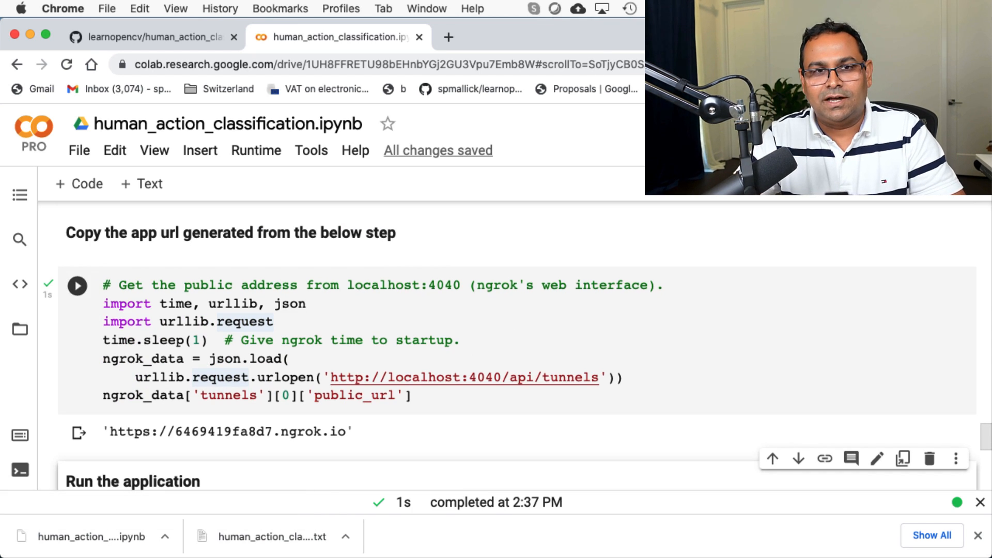
pyautogui.moveTo(367, 439)
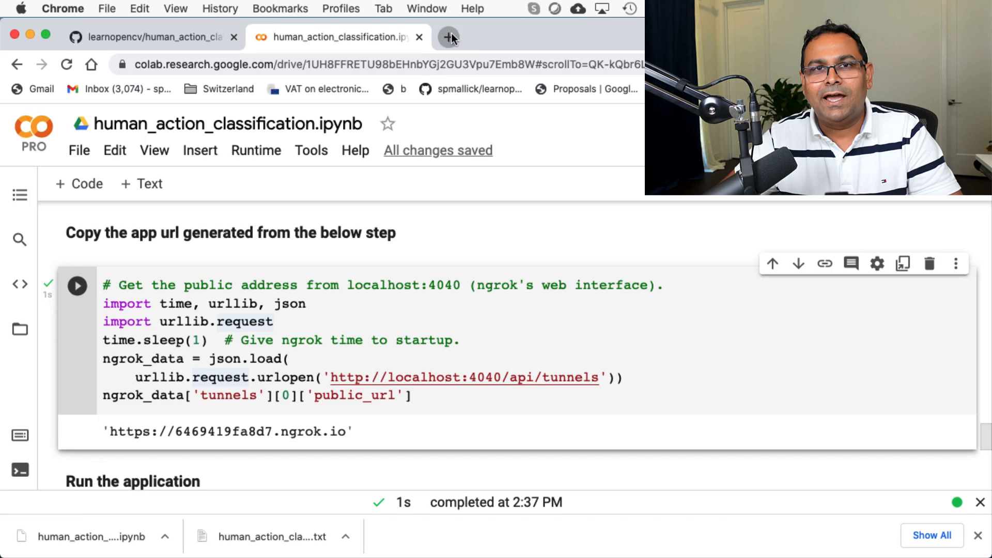
# Visit the ngrok URL in a new tab, see the failed tunnel error, and return to the Colab notebook
pyautogui.click(449, 37)
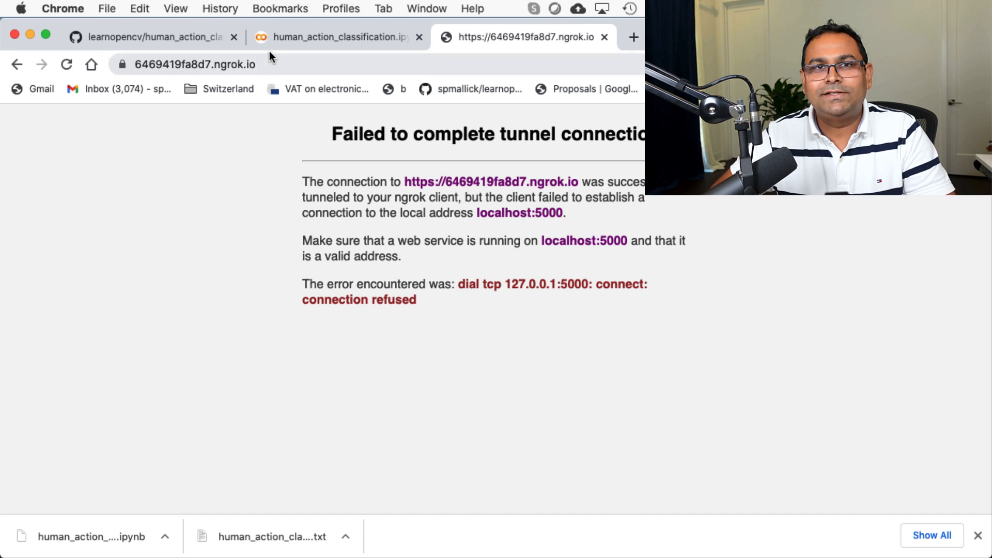
pyautogui.click(339, 37)
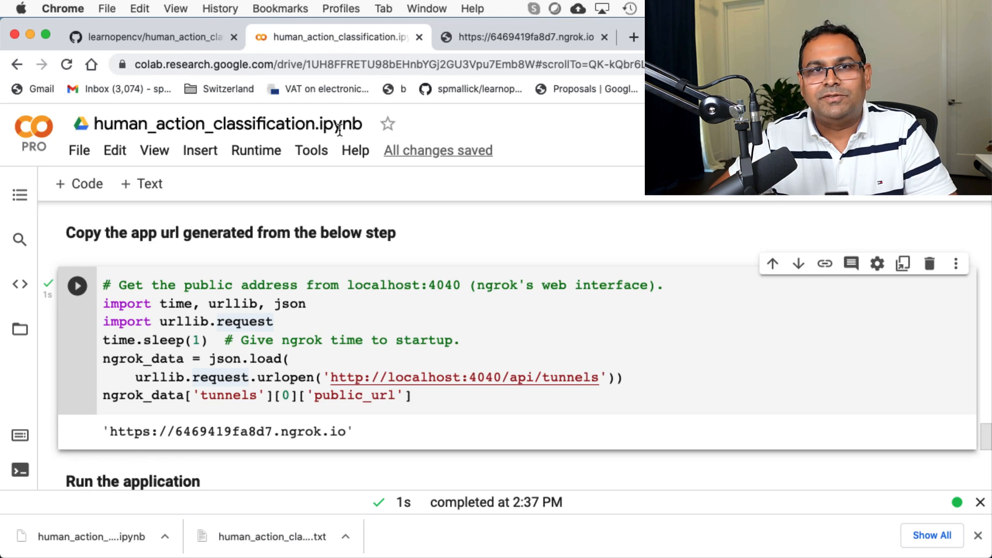
pyautogui.scroll(-3)
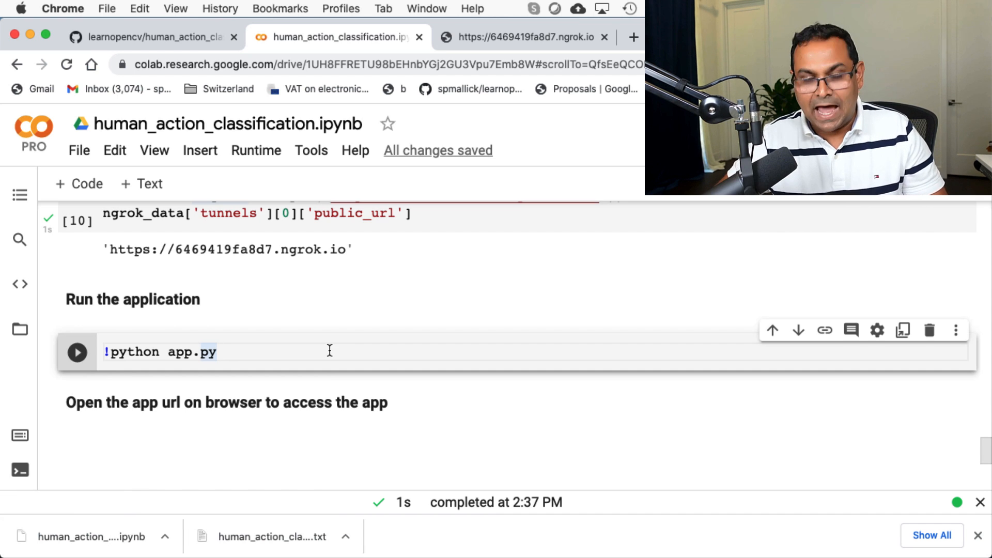
# Run the !python app.py cell to serve the Flask app on 127.0.0.1:5000, then return to the app's tab
pyautogui.click(76, 352)
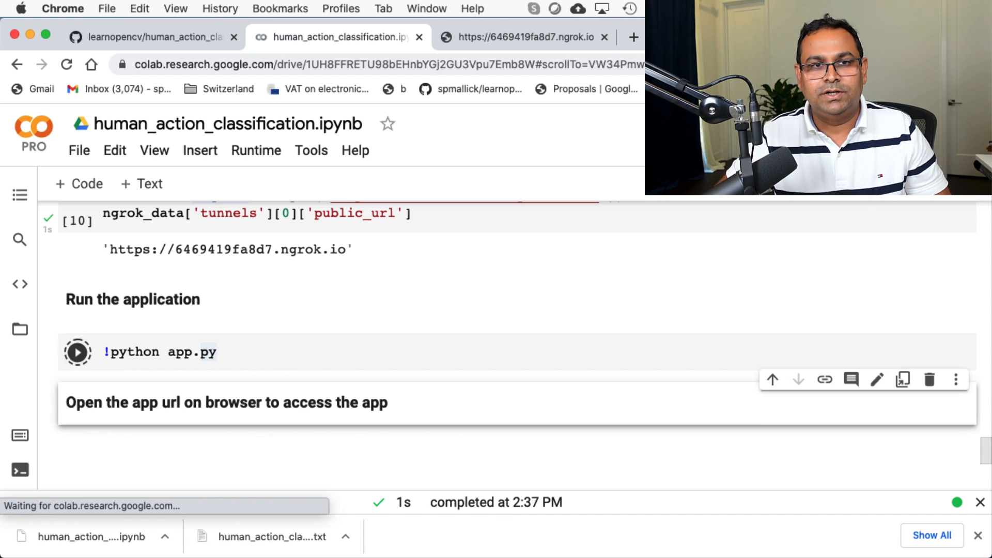
pyautogui.click(76, 352)
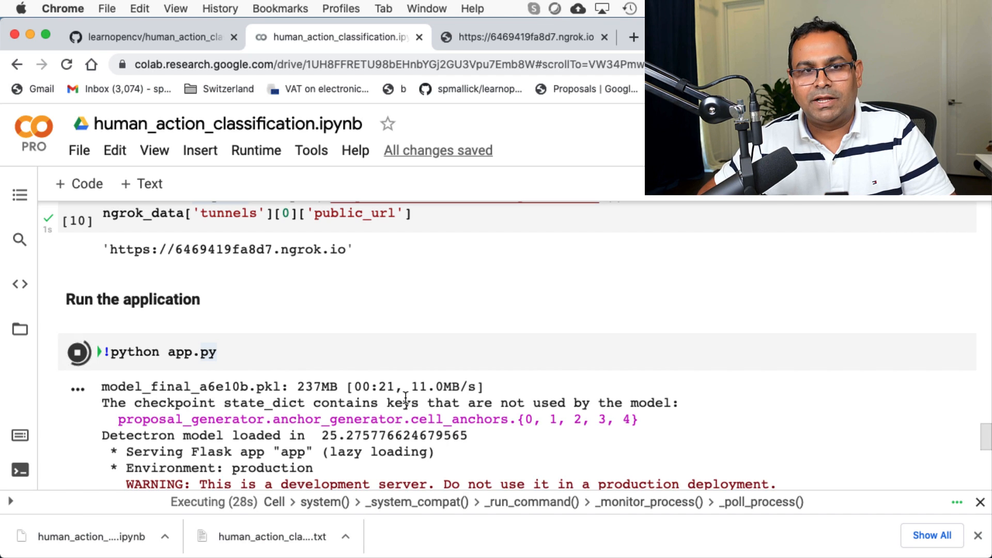
pyautogui.scroll(-3)
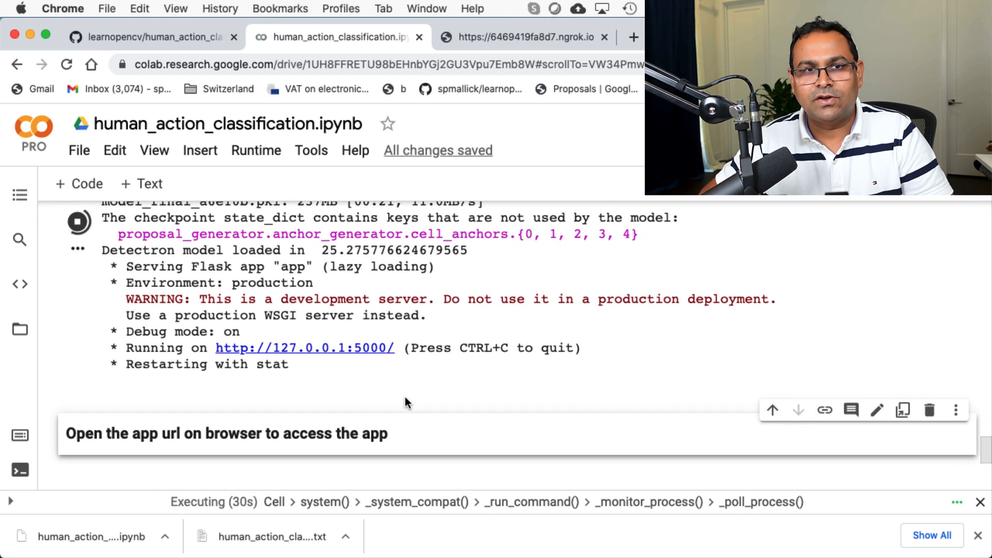
pyautogui.click(525, 37)
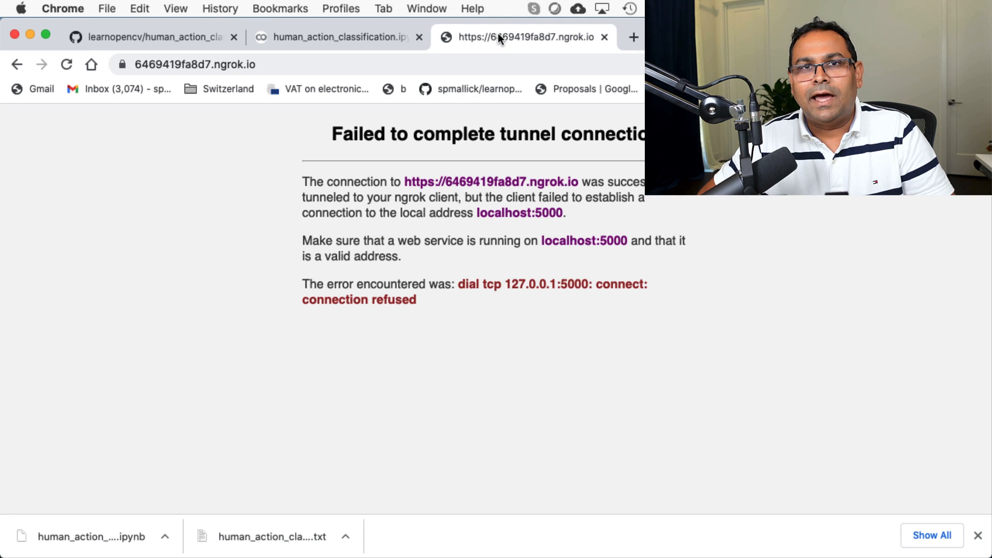
# Reload the app page, play the sample video and submit it for analysis, returning to the notebook log
pyautogui.click(66, 64)
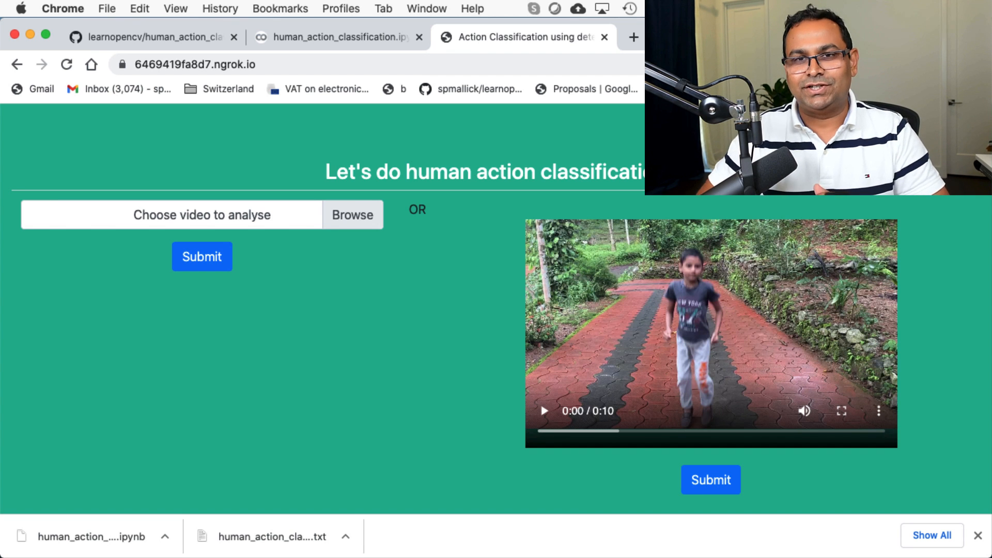
pyautogui.click(544, 411)
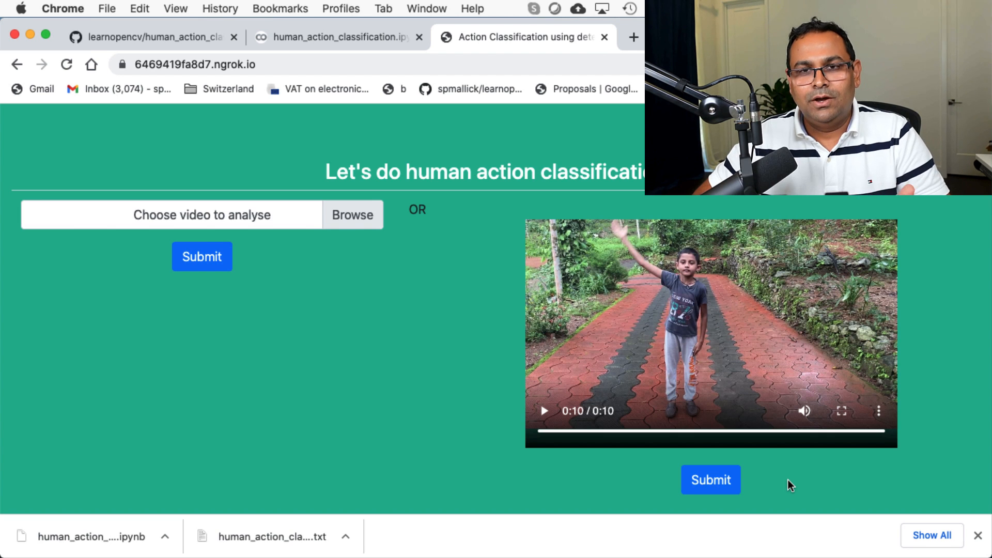
pyautogui.moveTo(733, 494)
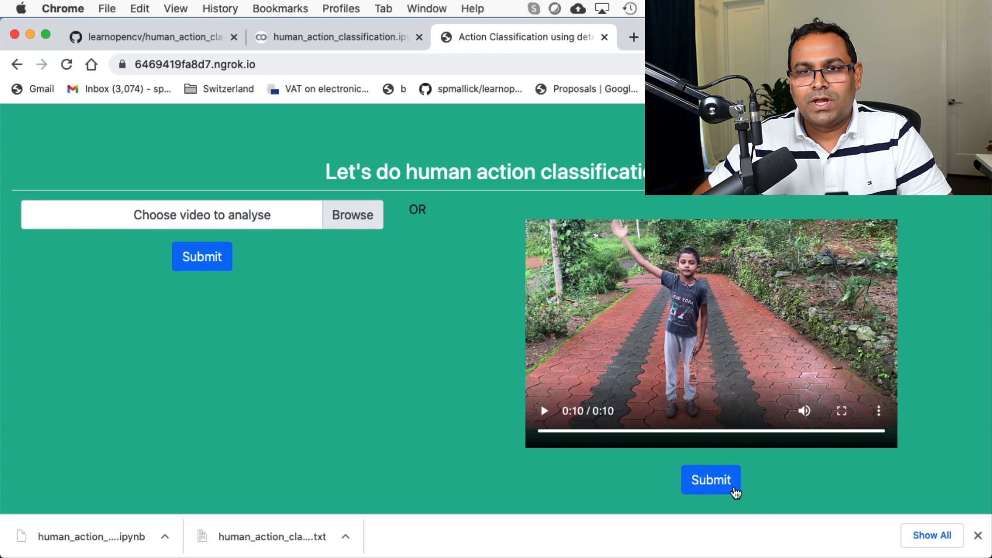
pyautogui.click(710, 480)
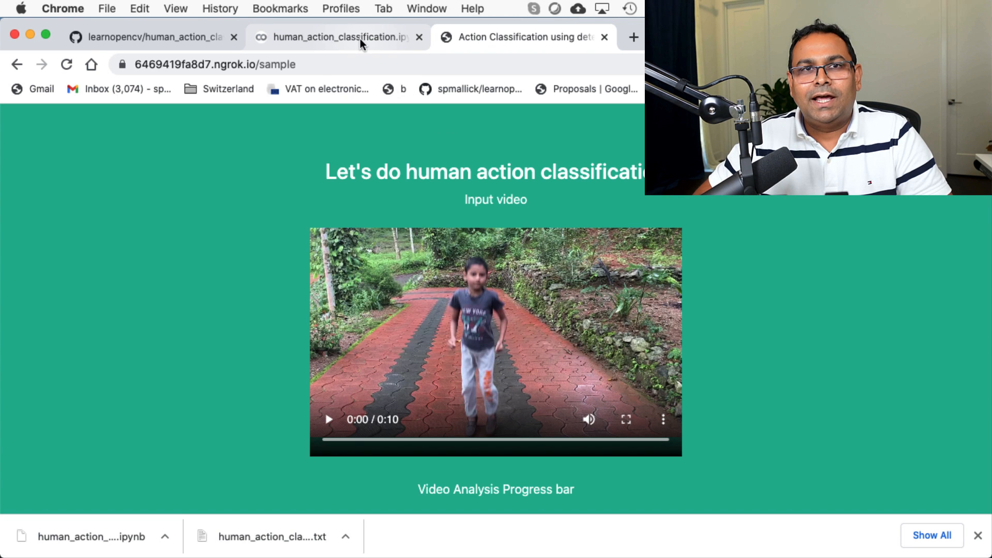
pyautogui.click(339, 37)
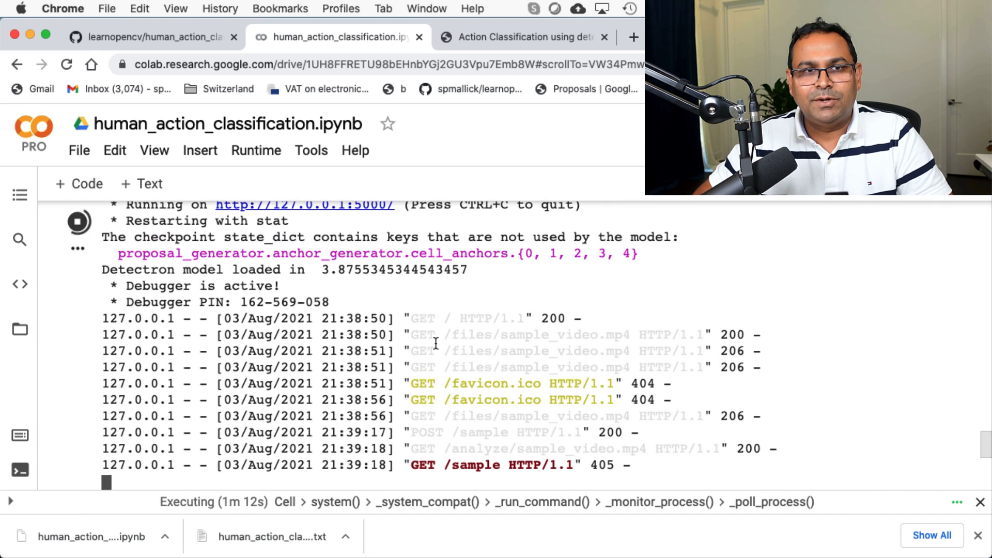
# Review the app.py server log reporting 30 fps, 1280x720 and select the 304 total frames value
pyautogui.scroll(-3)
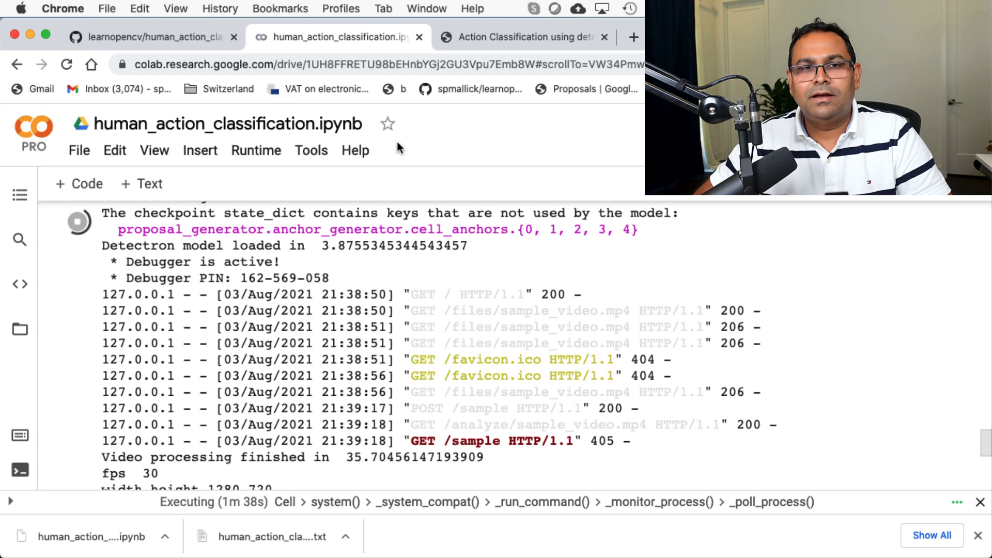
pyautogui.scroll(-3)
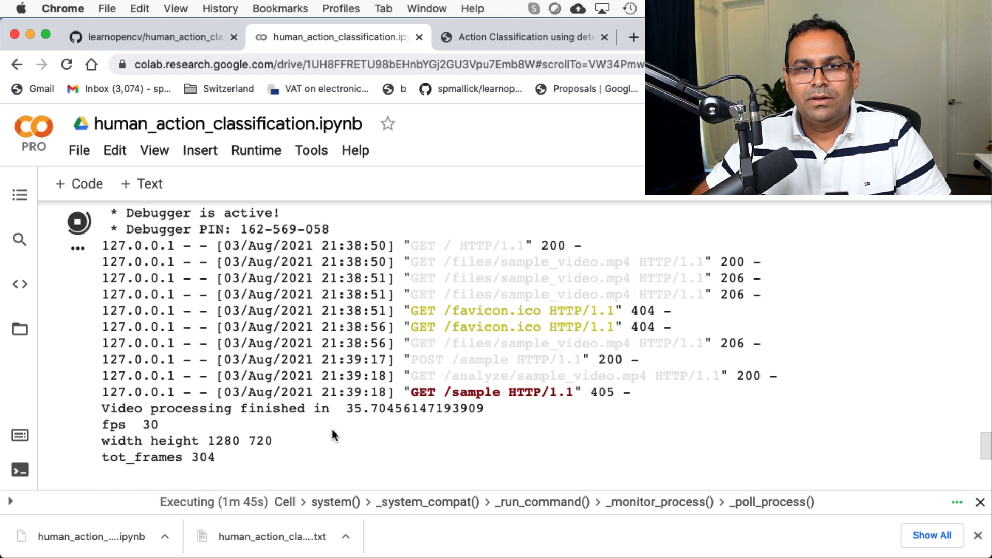
pyautogui.moveTo(280, 473)
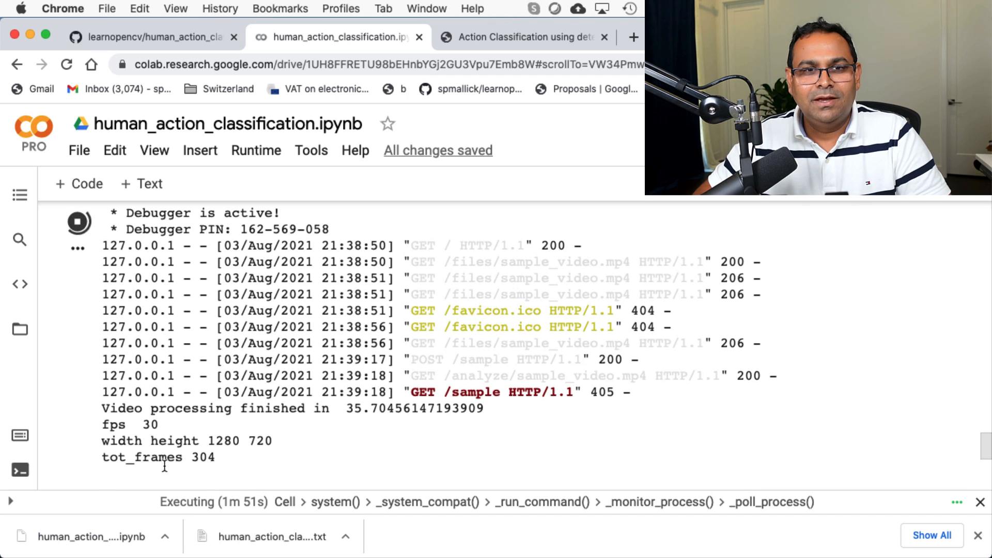
pyautogui.doubleClick(202, 458)
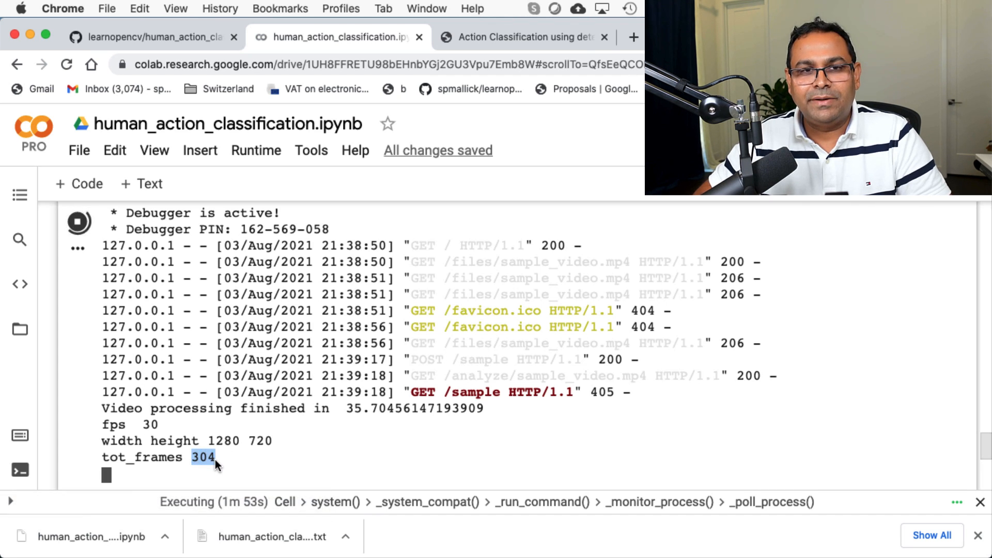
pyautogui.moveTo(286, 466)
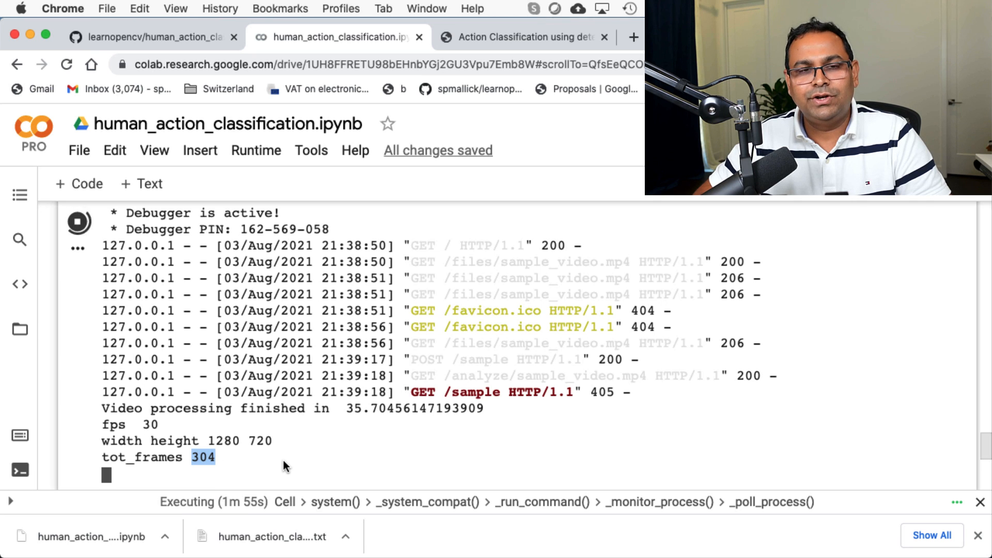
# Return to the Action Classification page showing 100% progress and the result video labelled CLAPPING_HANDS
pyautogui.click(518, 37)
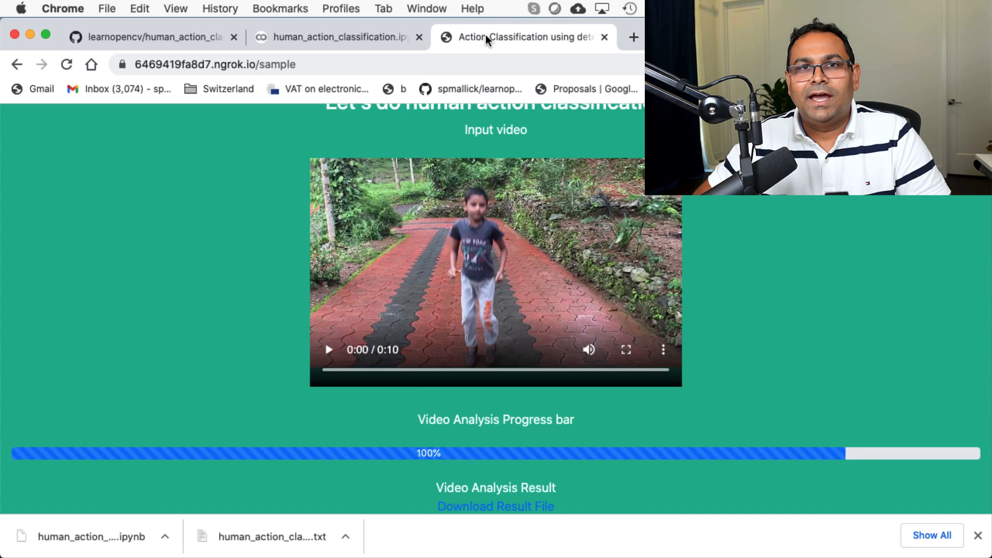
pyautogui.scroll(-3)
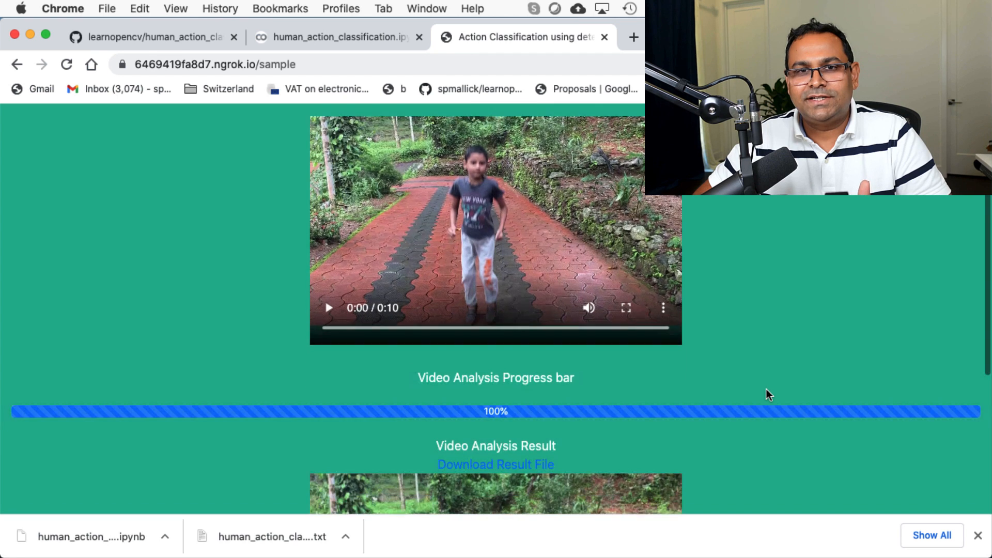
pyautogui.scroll(-3)
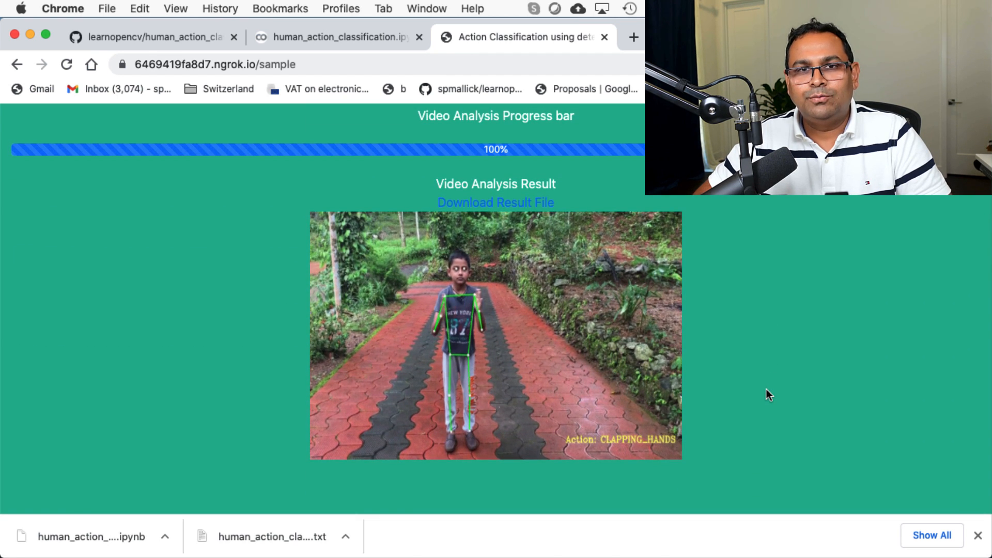